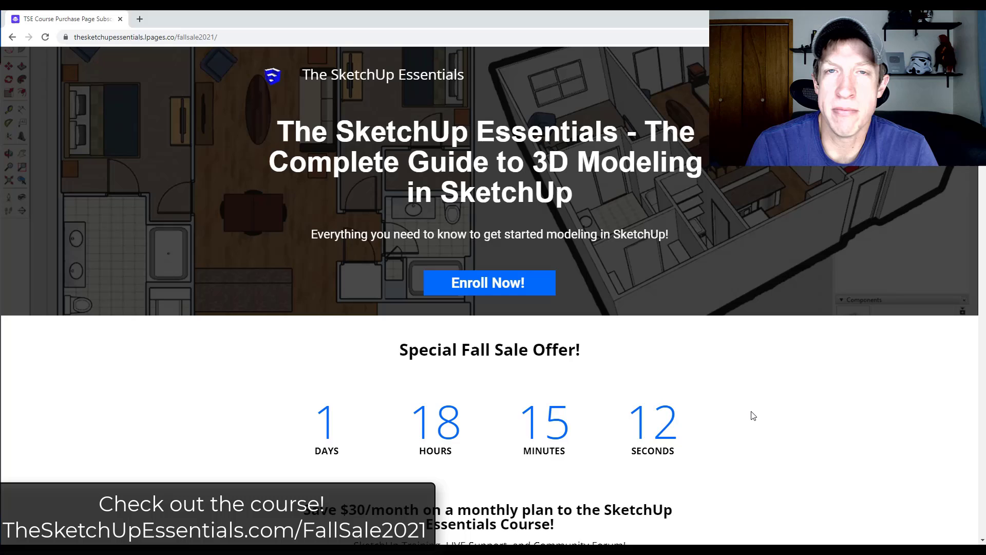
Move the Sandbox toolbar out of the way over the terrain model.
{"action": "scroll", "scroll_direction": "down", "scroll_amount": 3}
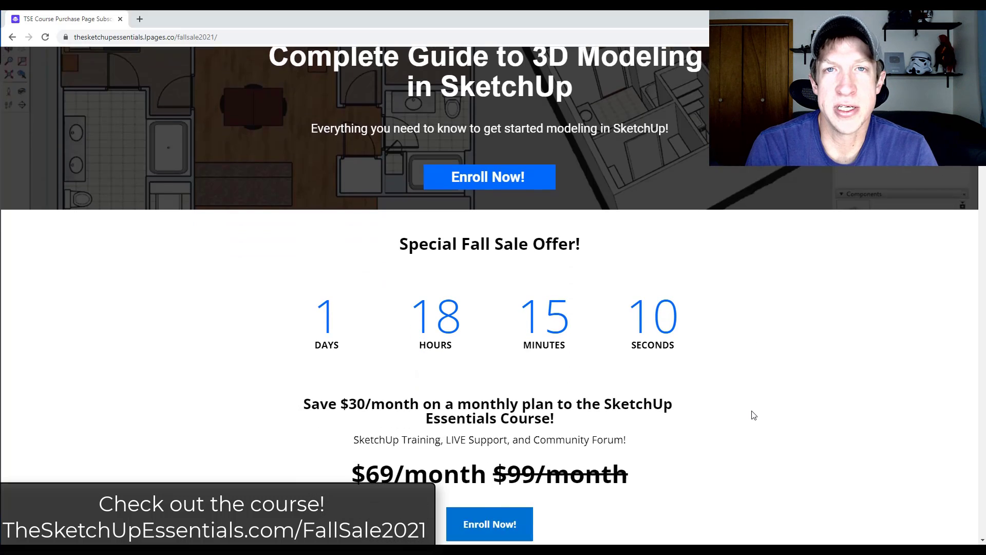
{"action": "scroll", "scroll_direction": "down", "scroll_amount": 3}
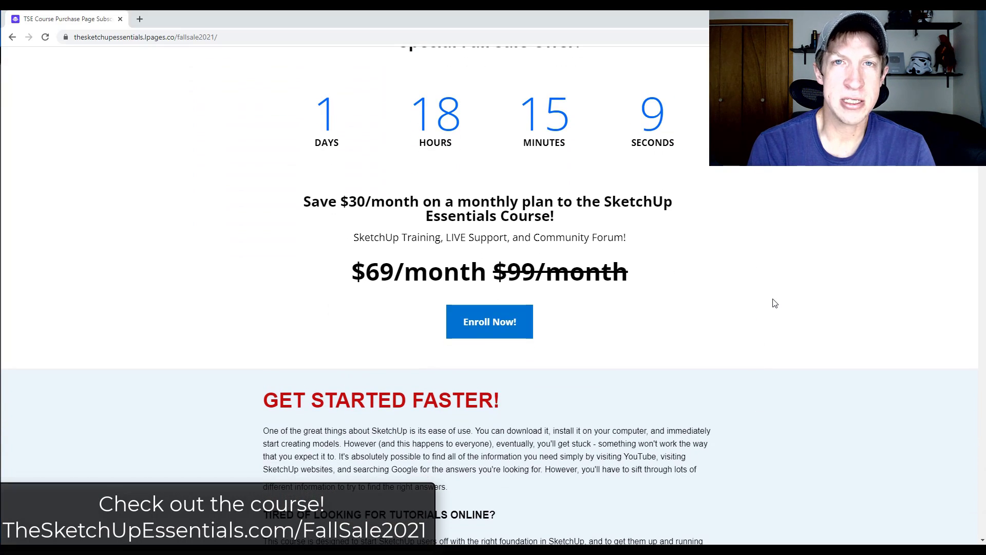
{"action": "scroll", "scroll_direction": "down", "scroll_amount": 3}
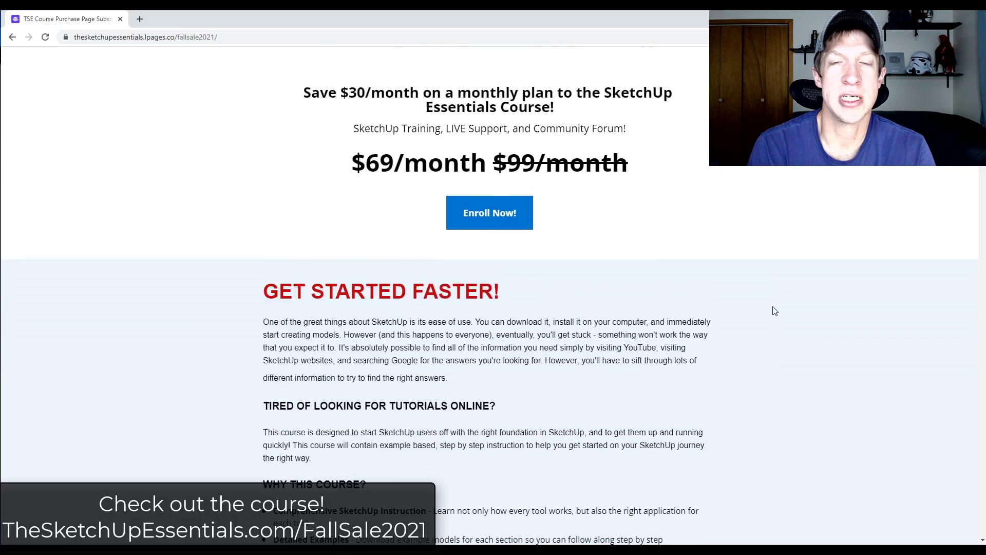
{"action": "scroll", "scroll_direction": "down", "scroll_amount": 3}
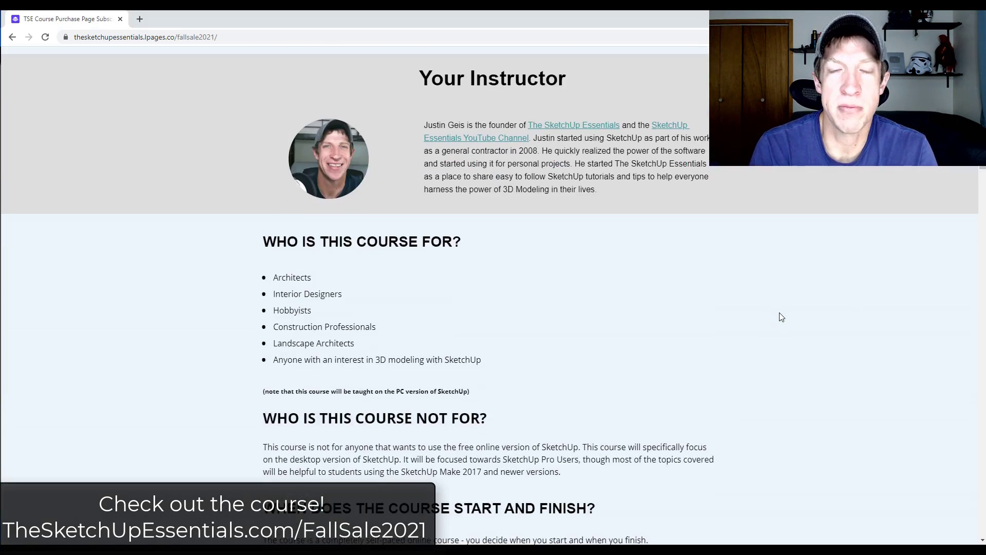
{"action": "scroll", "scroll_direction": "down", "scroll_amount": 3}
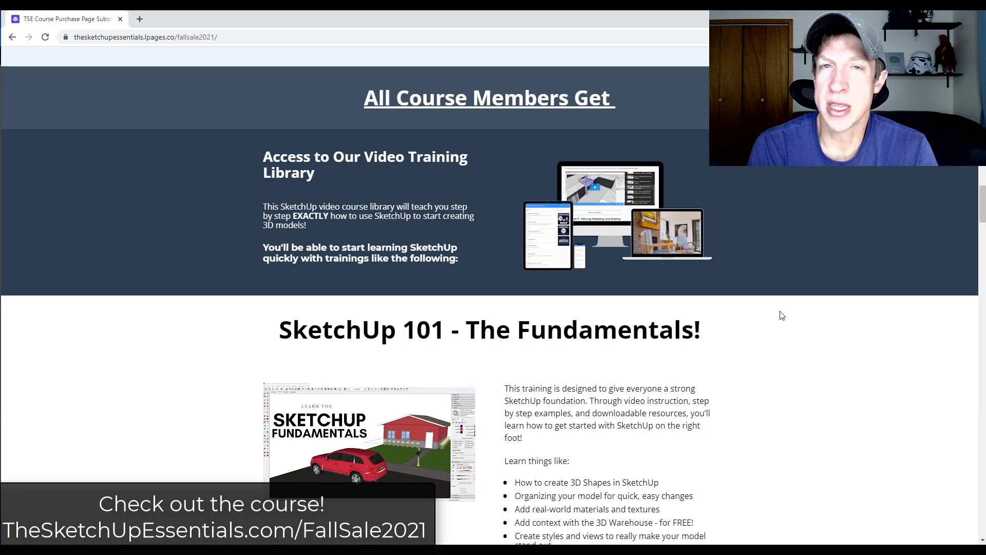
{"action": "scroll", "scroll_direction": "down", "scroll_amount": 3}
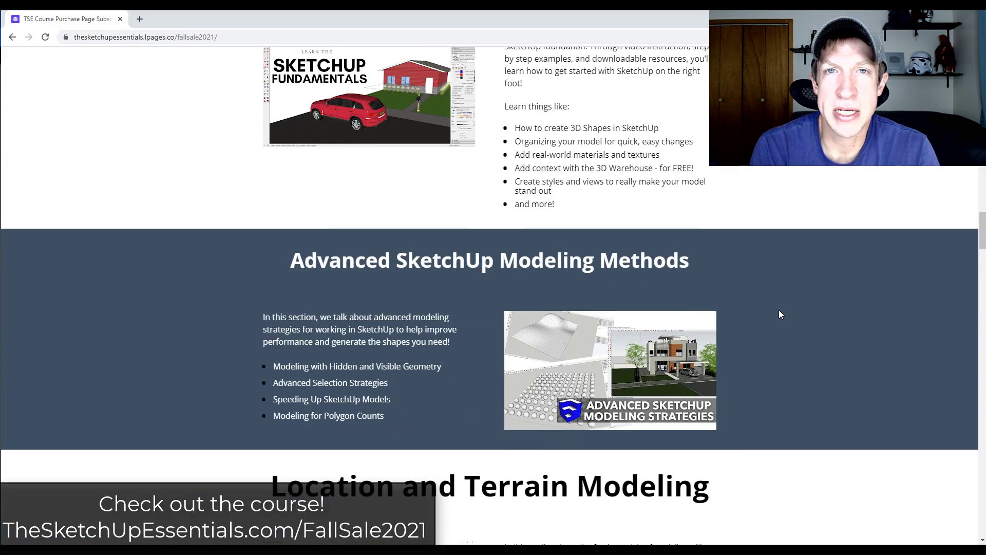
{"action": "scroll", "scroll_direction": "down", "scroll_amount": 3}
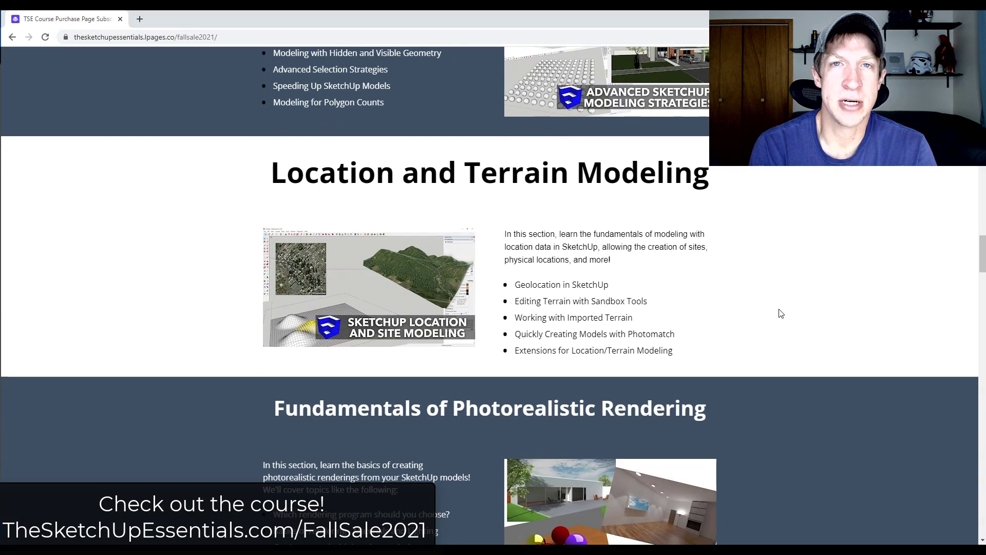
{"action": "scroll", "scroll_direction": "down", "scroll_amount": 3}
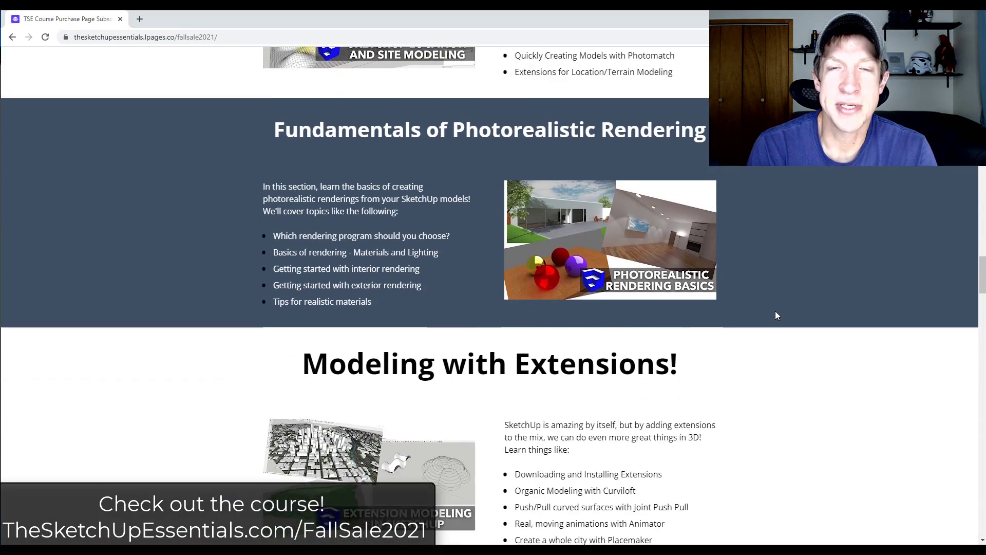
{"action": "scroll", "scroll_direction": "down", "scroll_amount": 3}
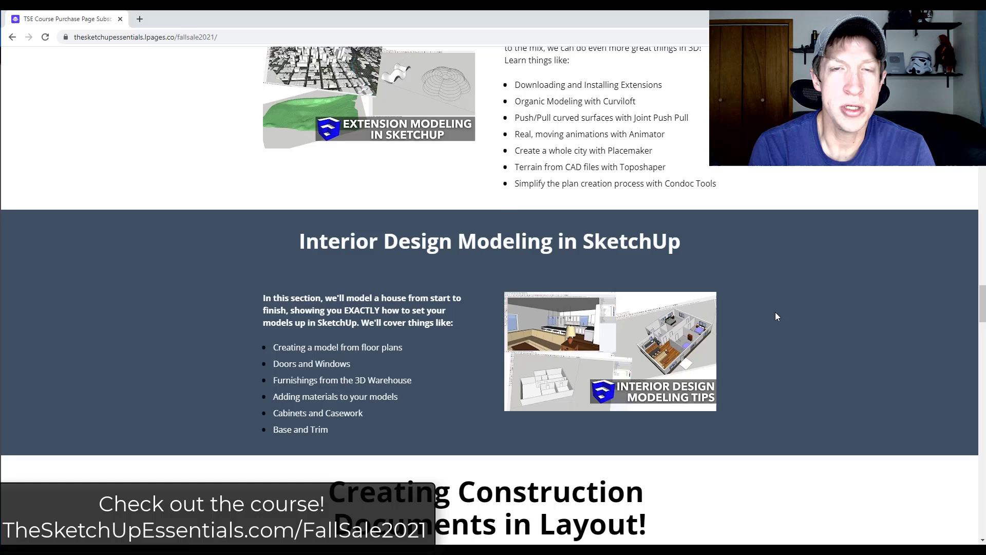
{"action": "scroll", "scroll_direction": "down", "scroll_amount": 3}
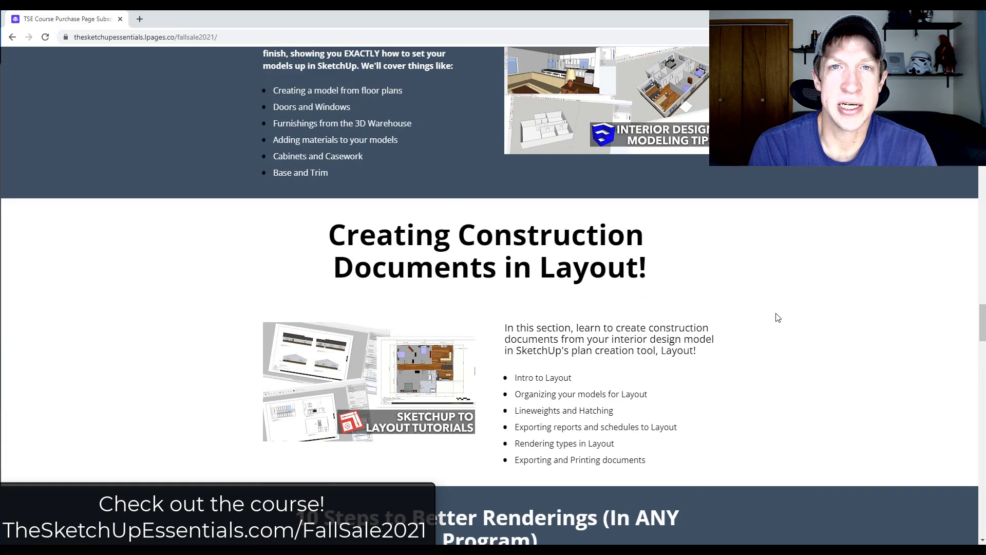
{"action": "scroll", "scroll_direction": "down", "scroll_amount": 3}
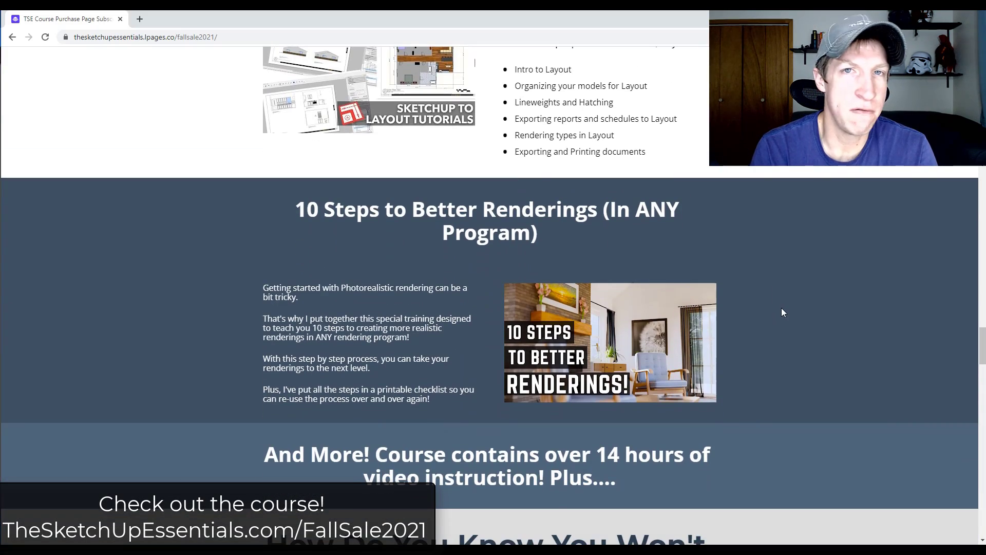
{"action": "mouse_move", "coordinate": [780, 320]}
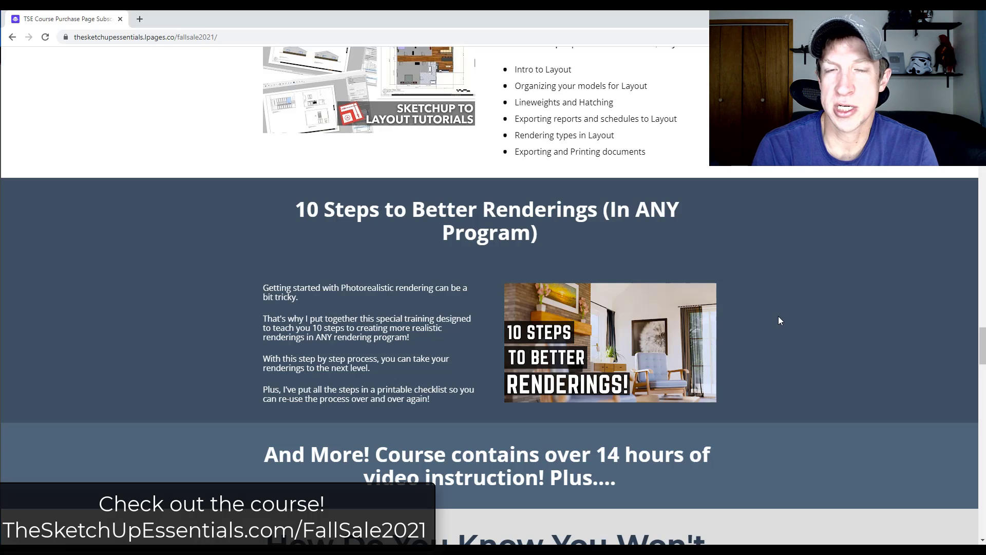
{"action": "scroll", "scroll_direction": "down", "scroll_amount": 3}
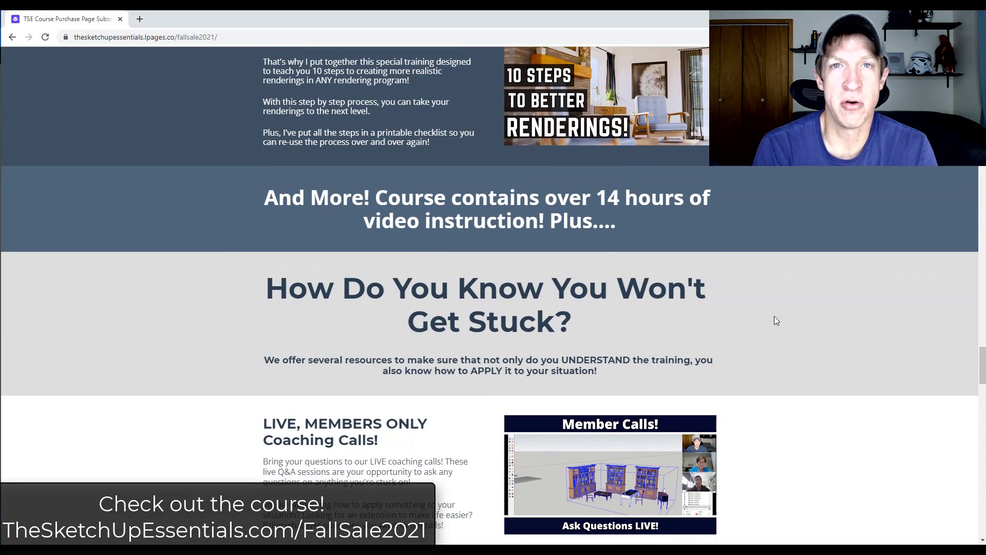
{"action": "scroll", "scroll_direction": "down", "scroll_amount": 3}
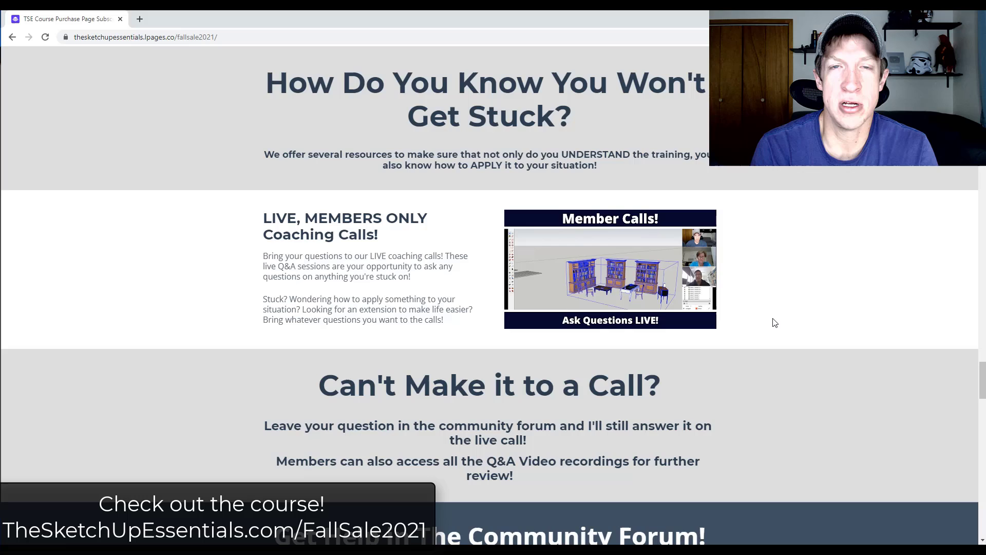
{"action": "scroll", "scroll_direction": "down", "scroll_amount": 3}
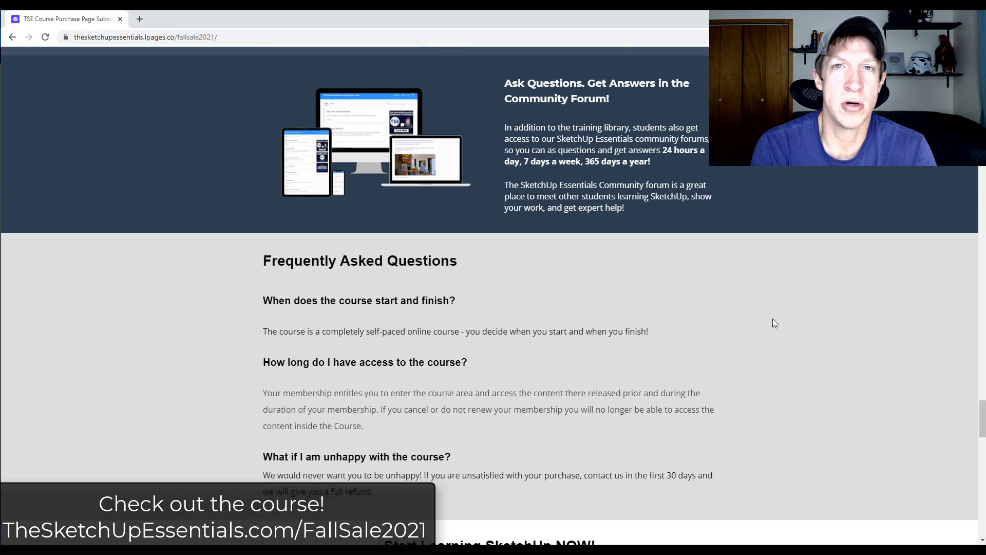
{"action": "scroll", "scroll_direction": "down", "scroll_amount": 3}
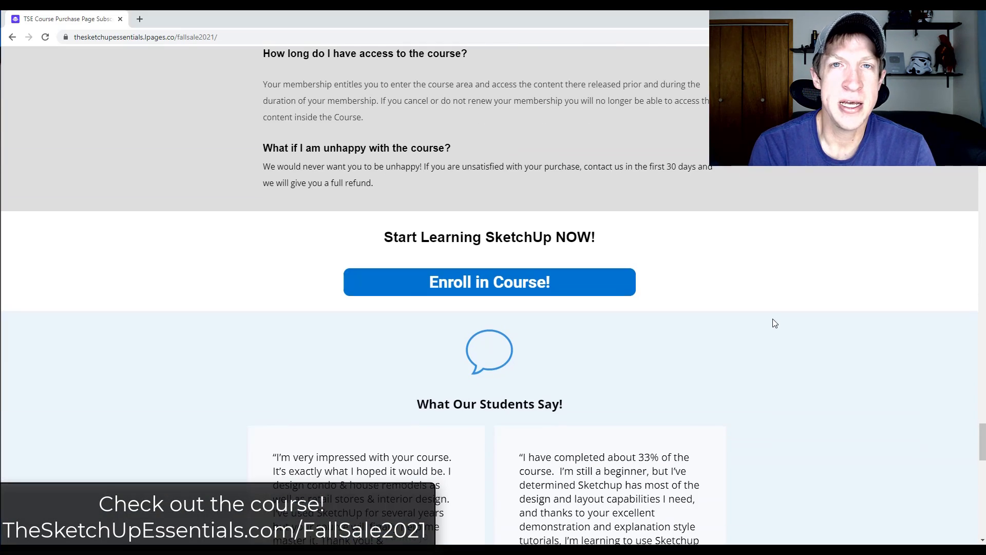
{"action": "scroll", "scroll_direction": "down", "scroll_amount": 3}
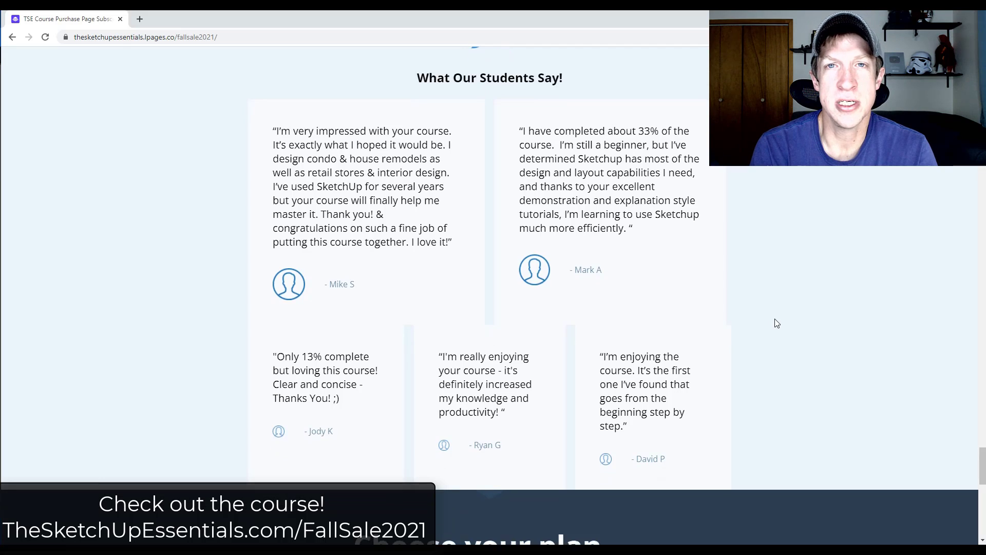
{"action": "scroll", "scroll_direction": "down", "scroll_amount": 3}
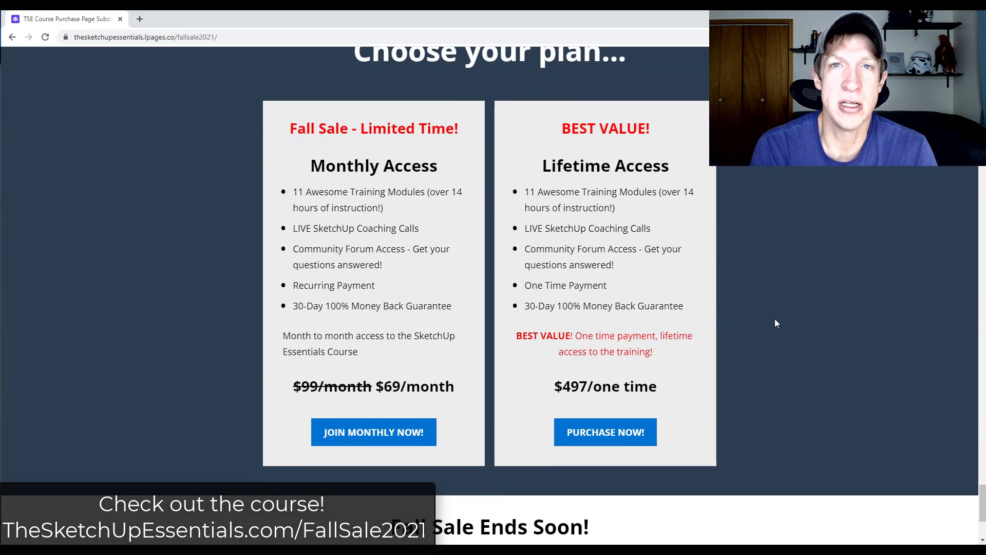
{"action": "scroll", "scroll_direction": "down", "scroll_amount": 3}
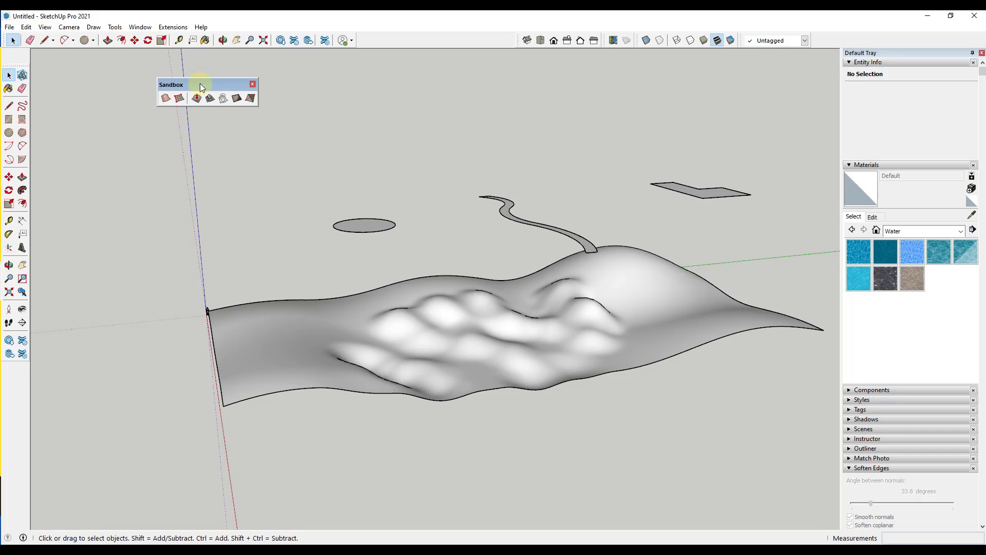
{"action": "left_click_drag", "start_coordinate": [200, 83], "coordinate": [82, 61]}
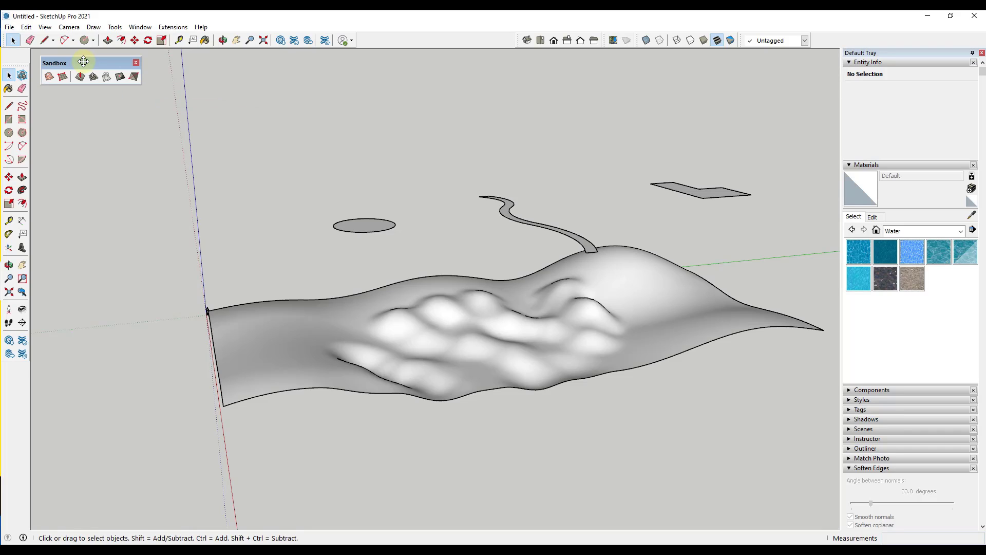
{"action": "left_click_drag", "start_coordinate": [83, 62], "coordinate": [113, 68]}
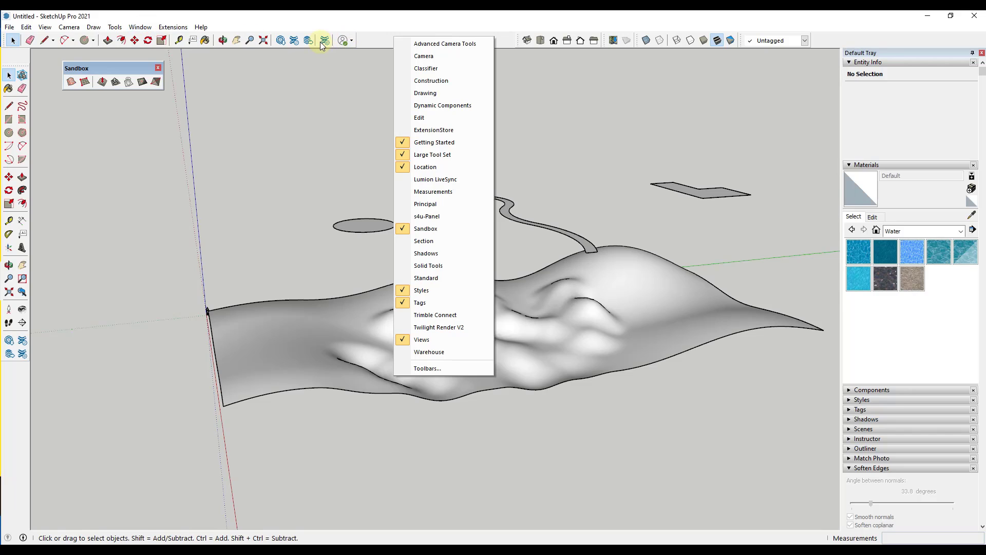
Confirm in Extension Manager that Sandbox Tools is enabled, then close it.
{"action": "left_click", "coordinate": [434, 129]}
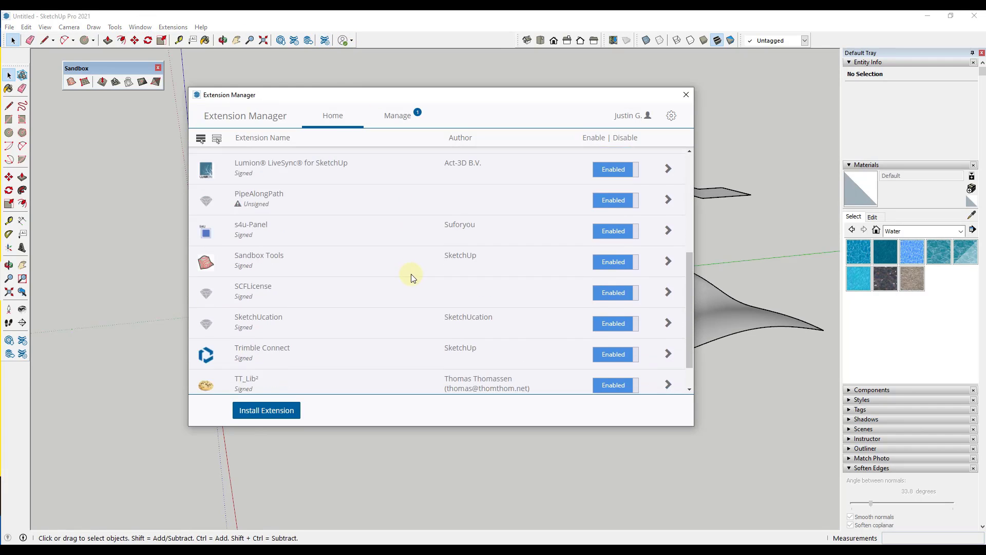
{"action": "scroll", "scroll_direction": "down", "scroll_amount": 3}
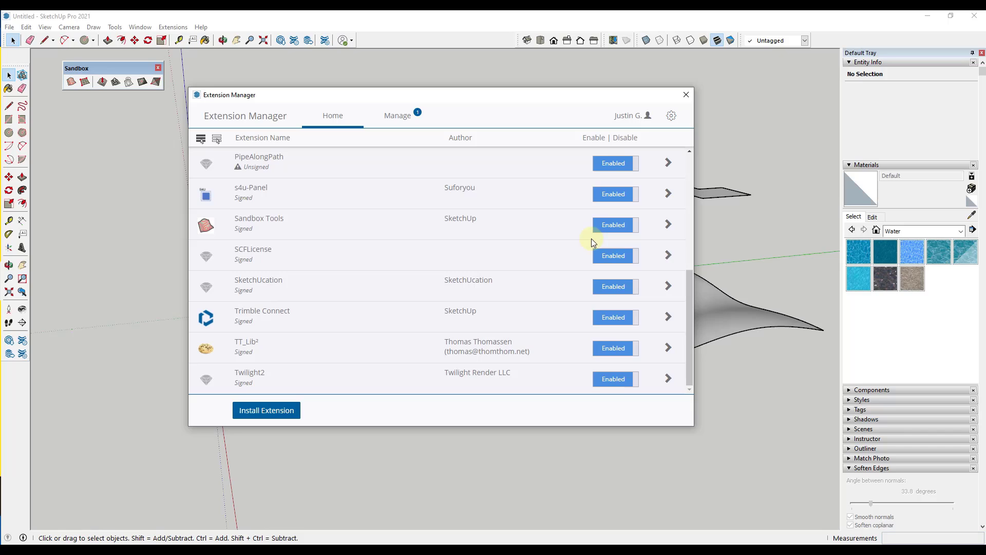
{"action": "left_click", "coordinate": [685, 94]}
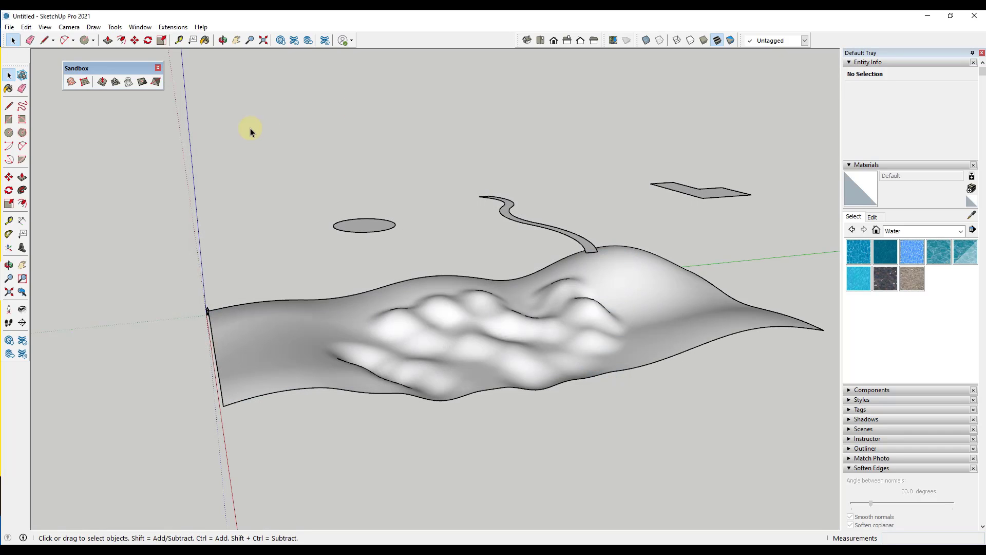
{"action": "left_click", "coordinate": [106, 81]}
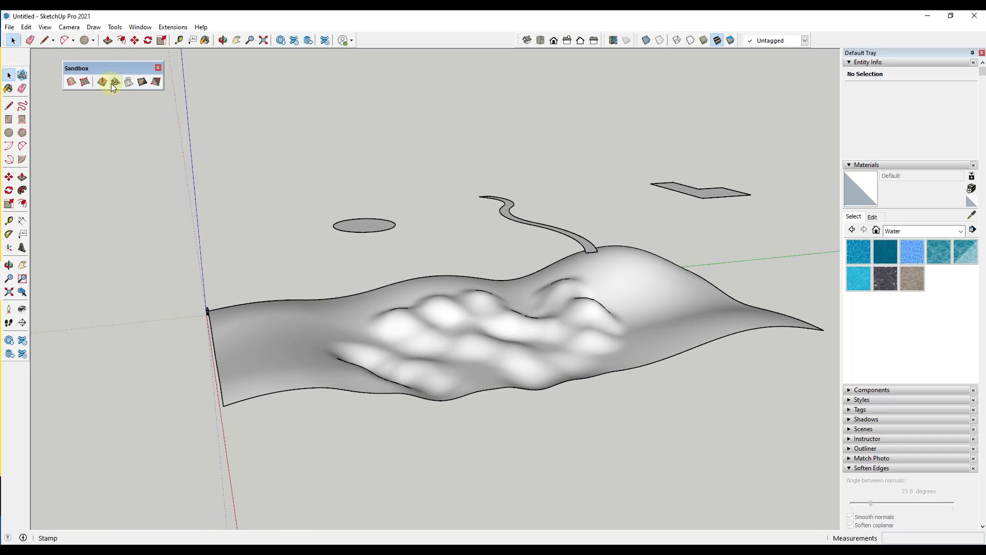
{"action": "mouse_move", "coordinate": [128, 83]}
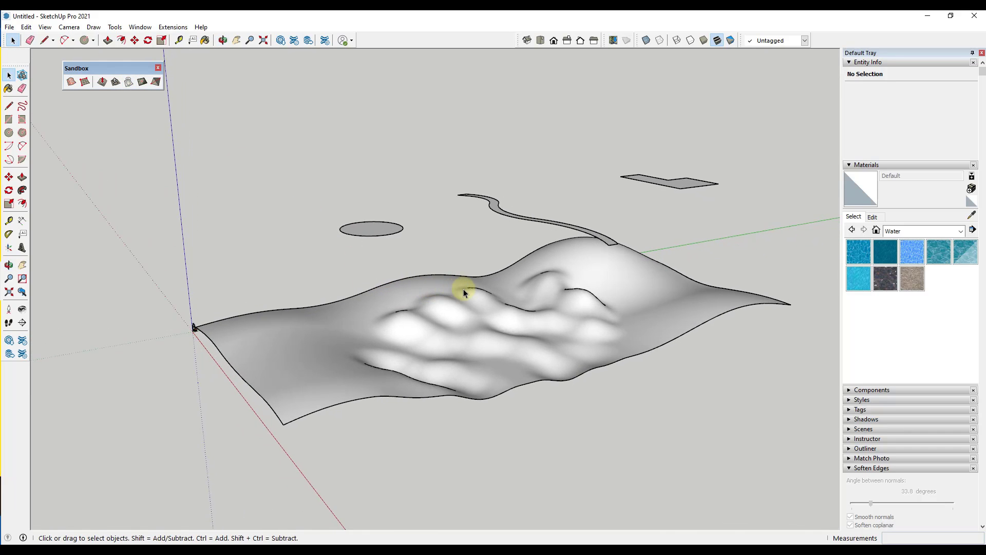
{"action": "left_click", "coordinate": [129, 82]}
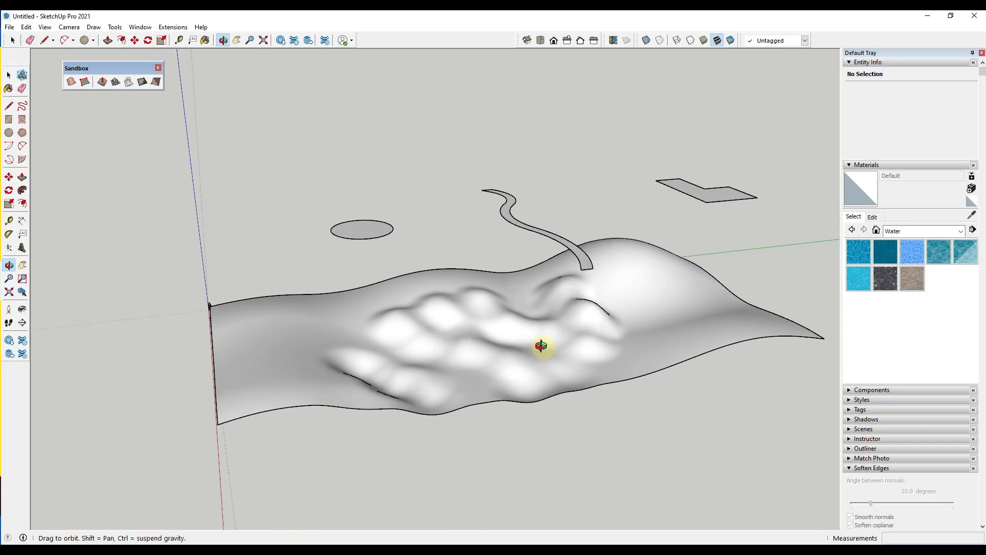
{"action": "left_click", "coordinate": [10, 75]}
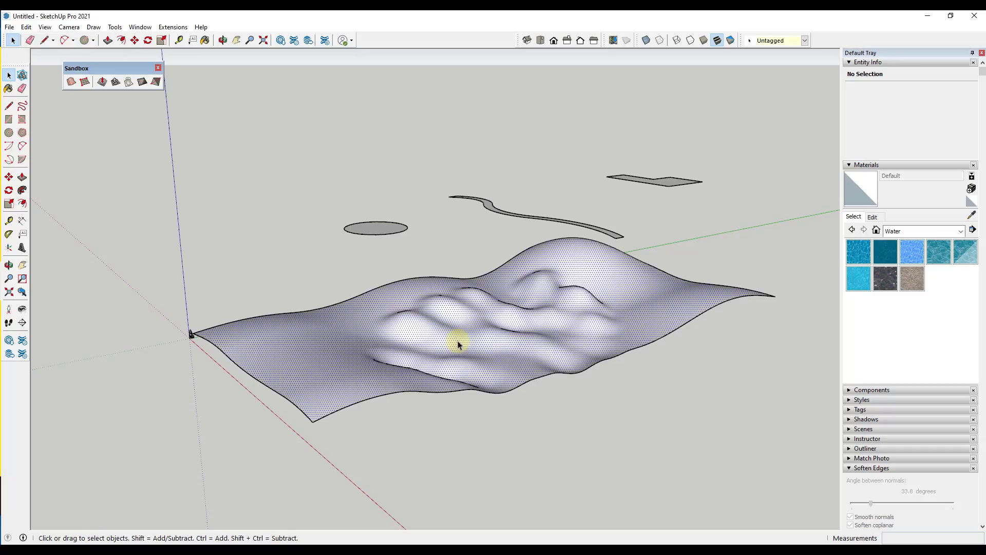
{"action": "left_click", "coordinate": [458, 342]}
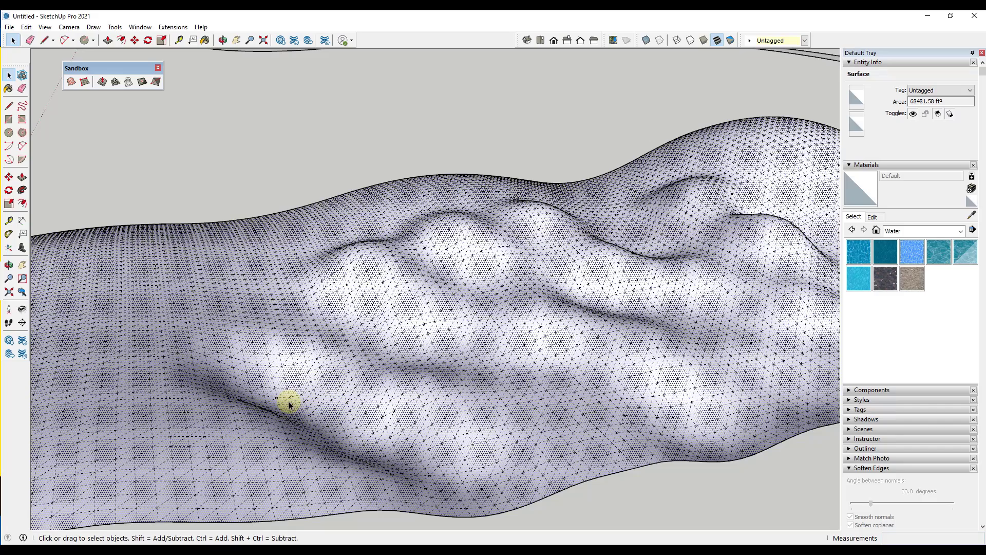
{"action": "mouse_move", "coordinate": [318, 371]}
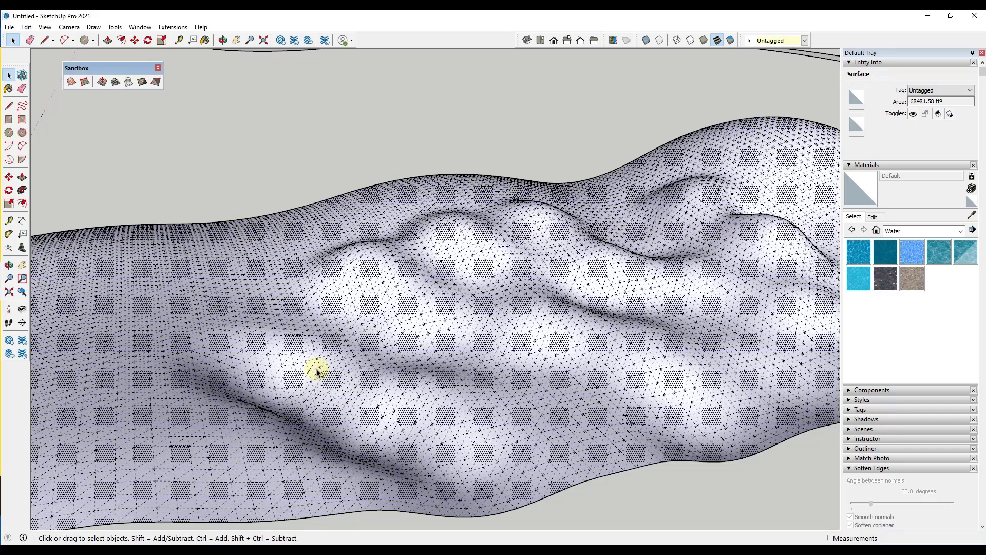
{"action": "left_click", "coordinate": [341, 386]}
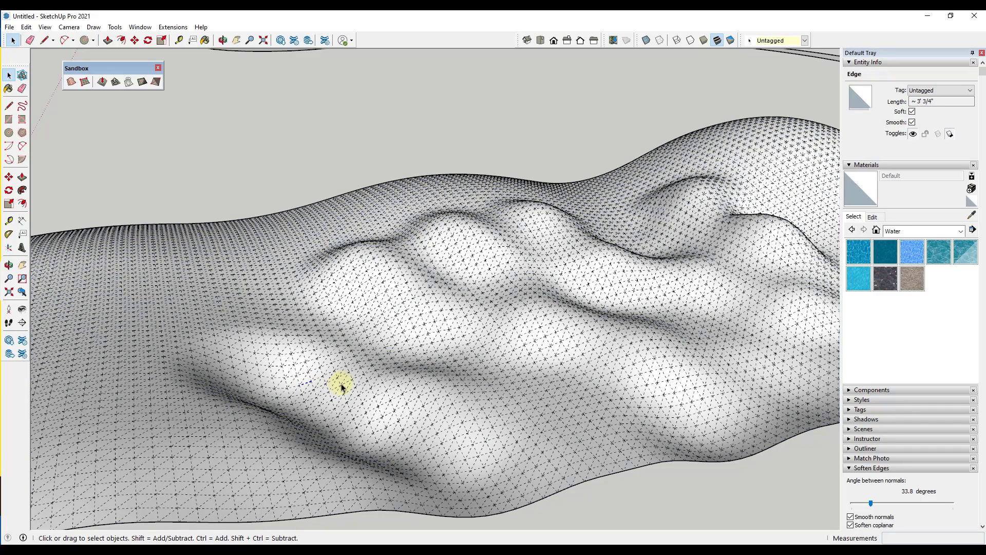
{"action": "mouse_move", "coordinate": [387, 343]}
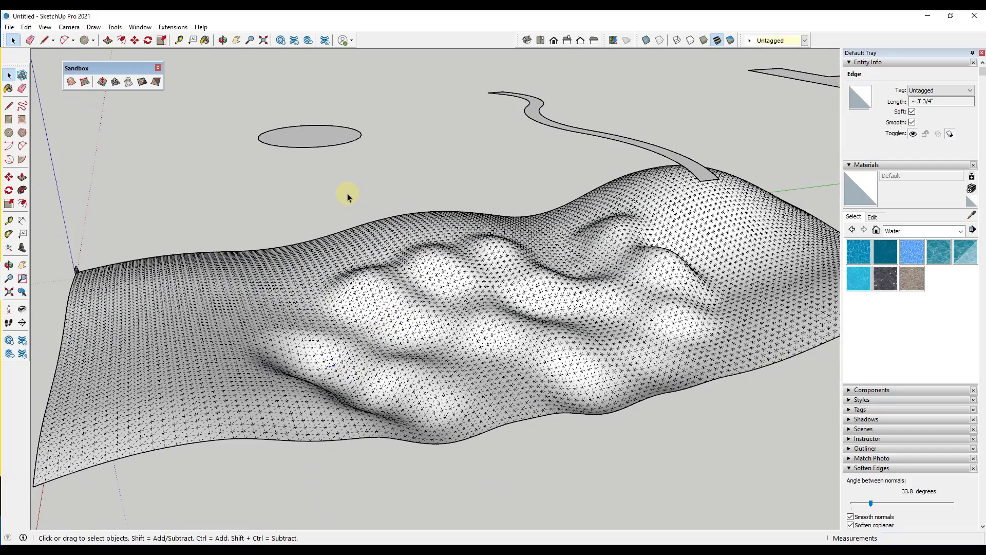
{"action": "mouse_move", "coordinate": [308, 326]}
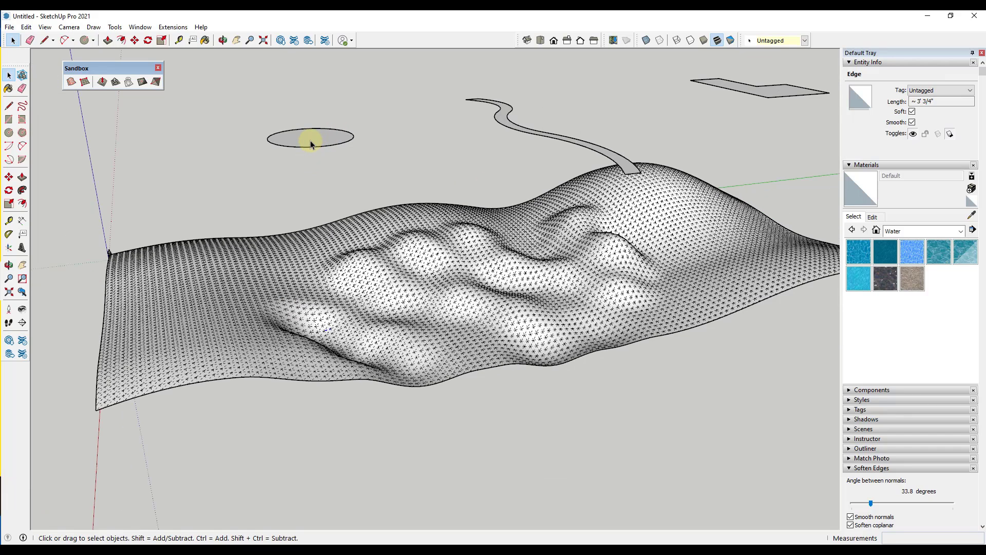
{"action": "mouse_move", "coordinate": [729, 94]}
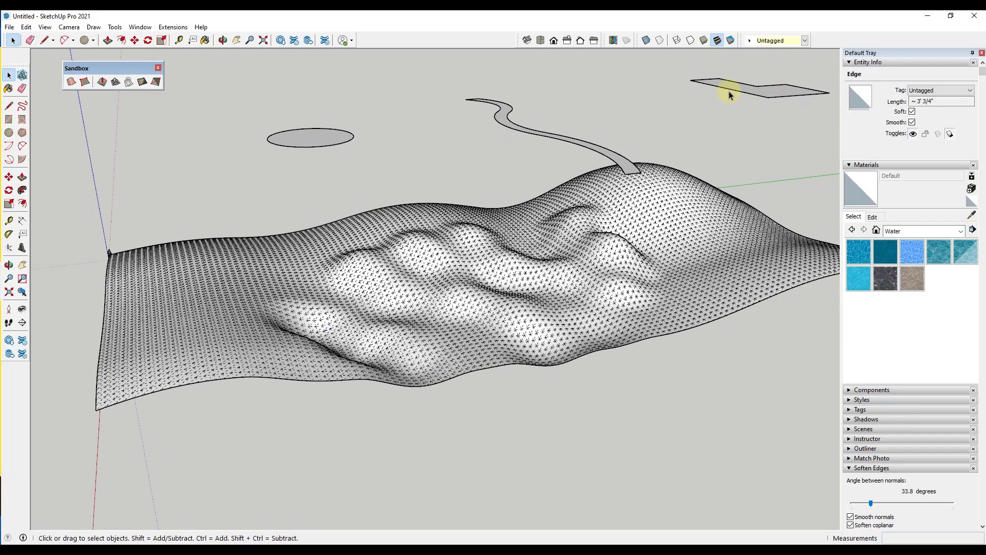
{"action": "mouse_move", "coordinate": [462, 264]}
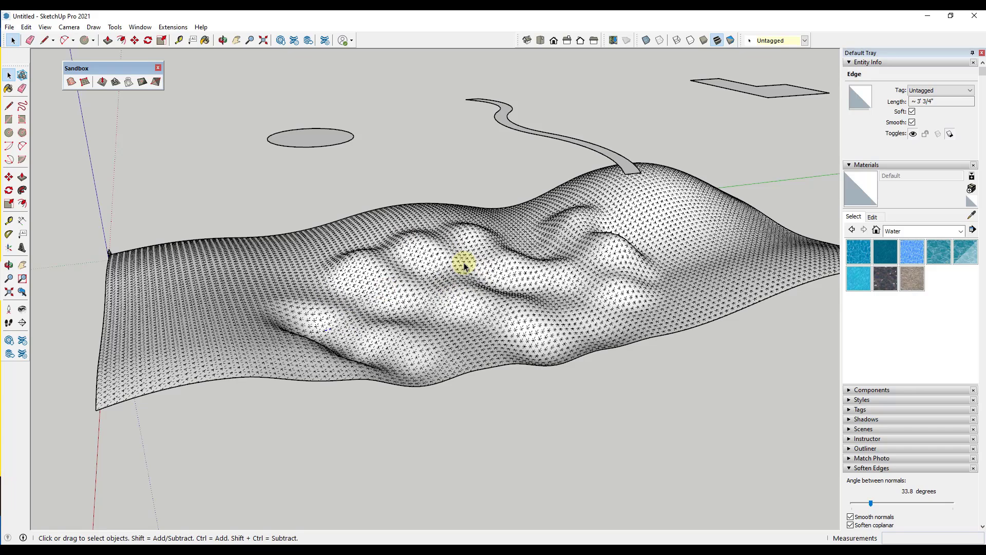
{"action": "mouse_move", "coordinate": [606, 151]}
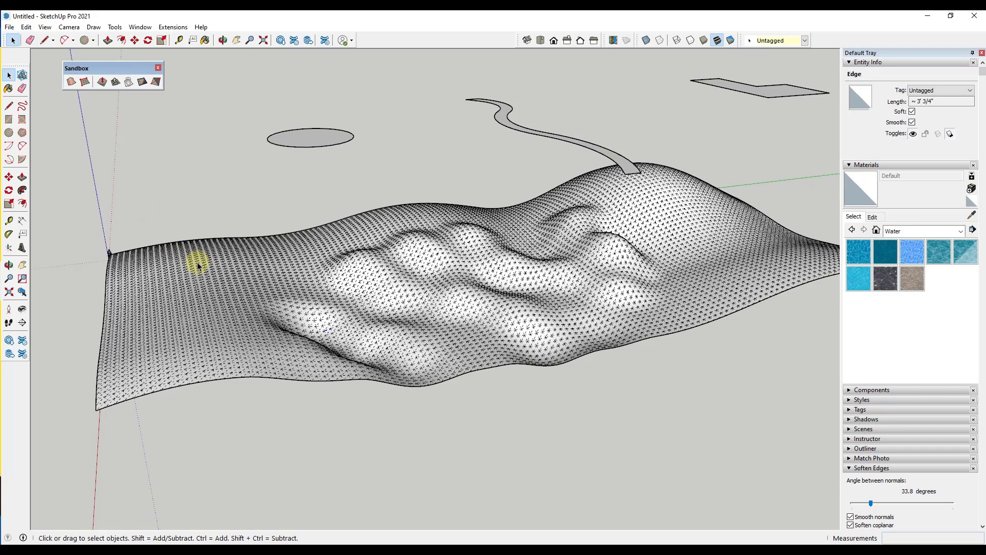
Turn off Hidden Geometry and drape the selected flat circle onto the hilly terrain mesh.
{"action": "left_click", "coordinate": [44, 27]}
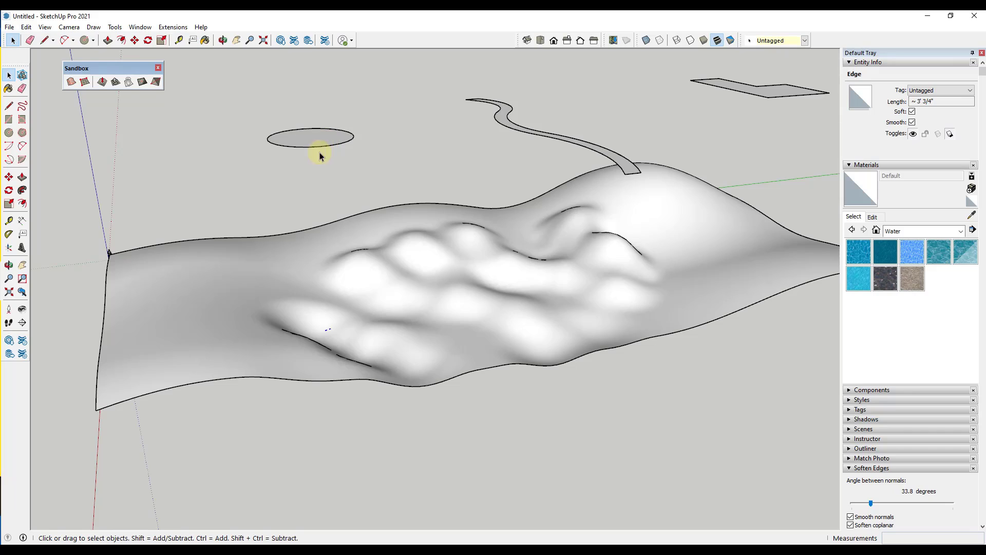
{"action": "mouse_move", "coordinate": [322, 158]}
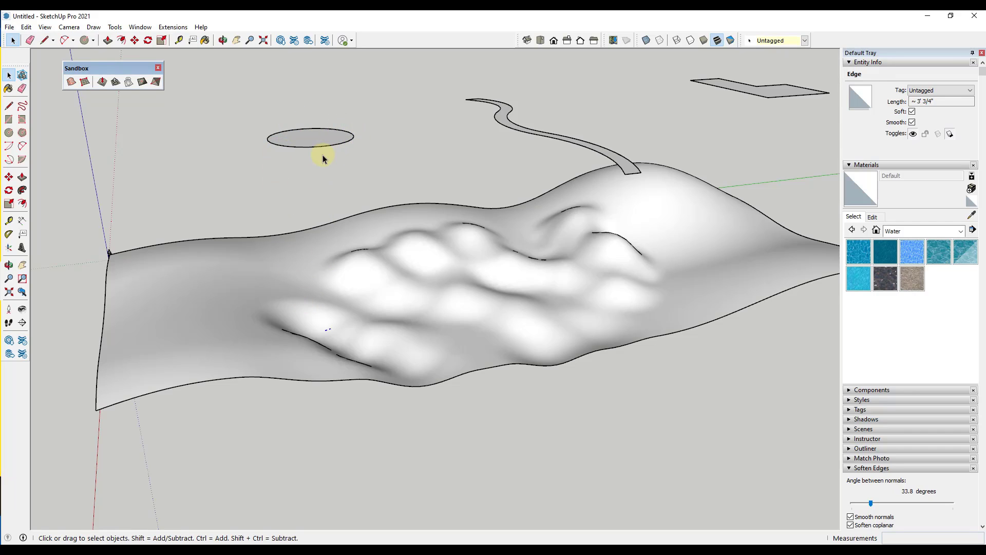
{"action": "mouse_move", "coordinate": [343, 324]}
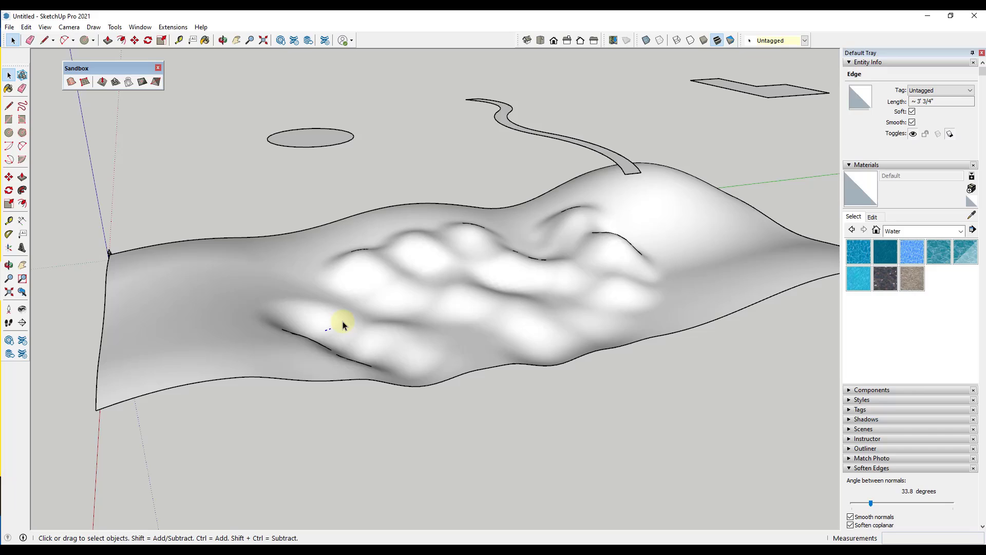
{"action": "mouse_move", "coordinate": [343, 344]}
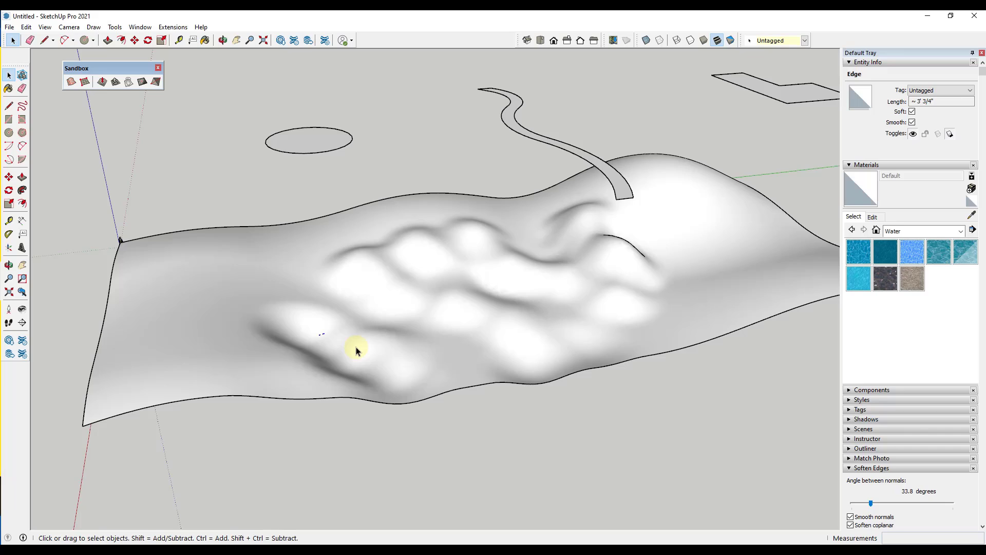
{"action": "mouse_move", "coordinate": [277, 201]}
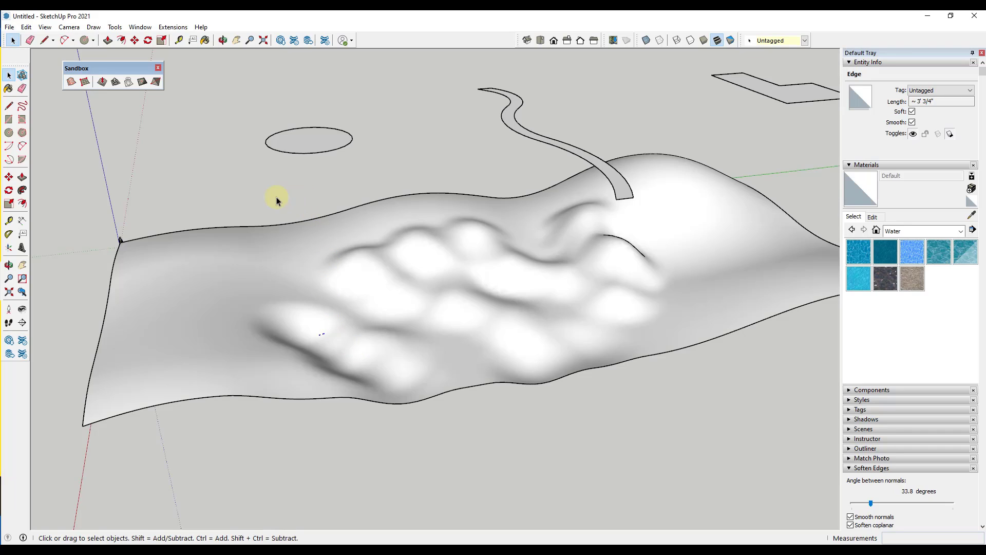
{"action": "left_click", "coordinate": [317, 141]}
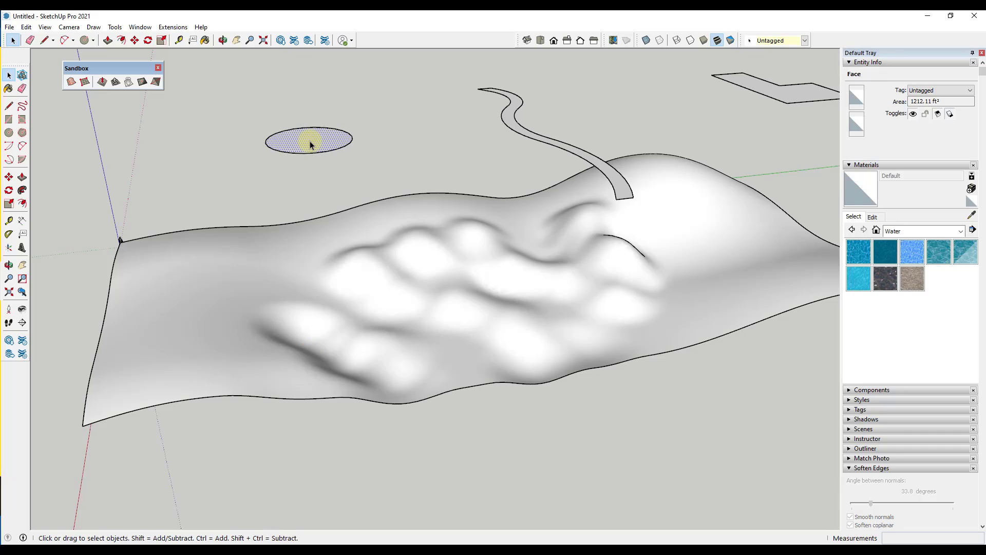
{"action": "mouse_move", "coordinate": [264, 140]}
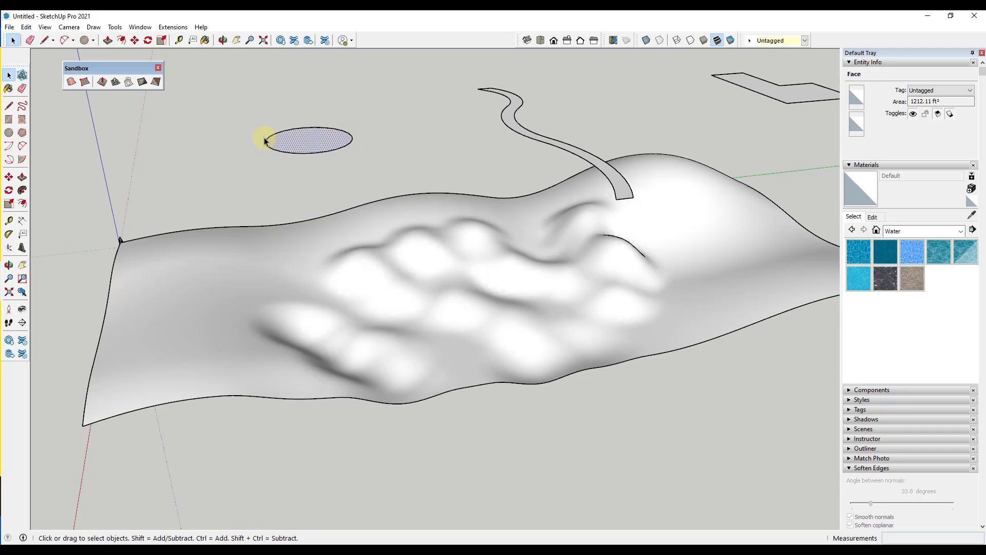
{"action": "mouse_move", "coordinate": [282, 141]}
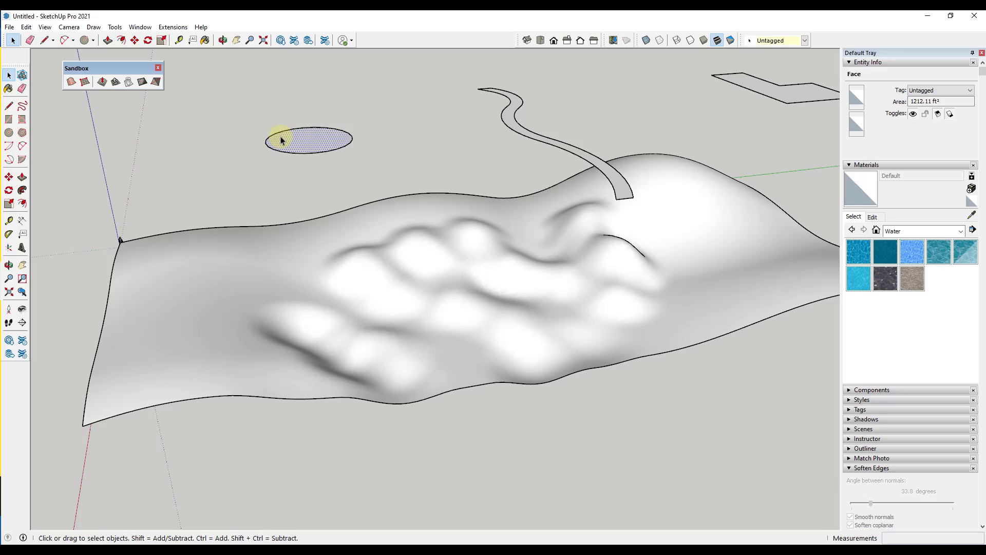
{"action": "left_click", "coordinate": [127, 82]}
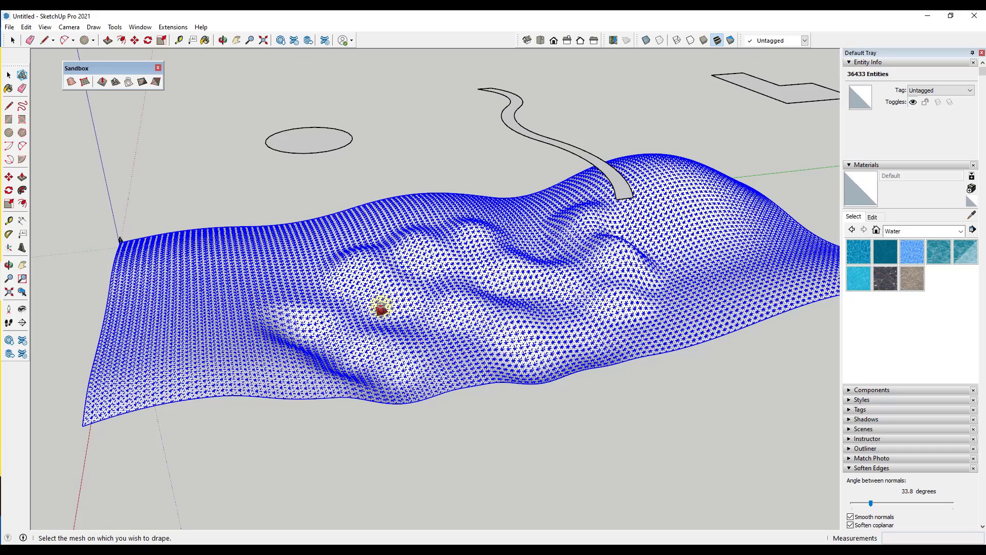
{"action": "mouse_move", "coordinate": [357, 322]}
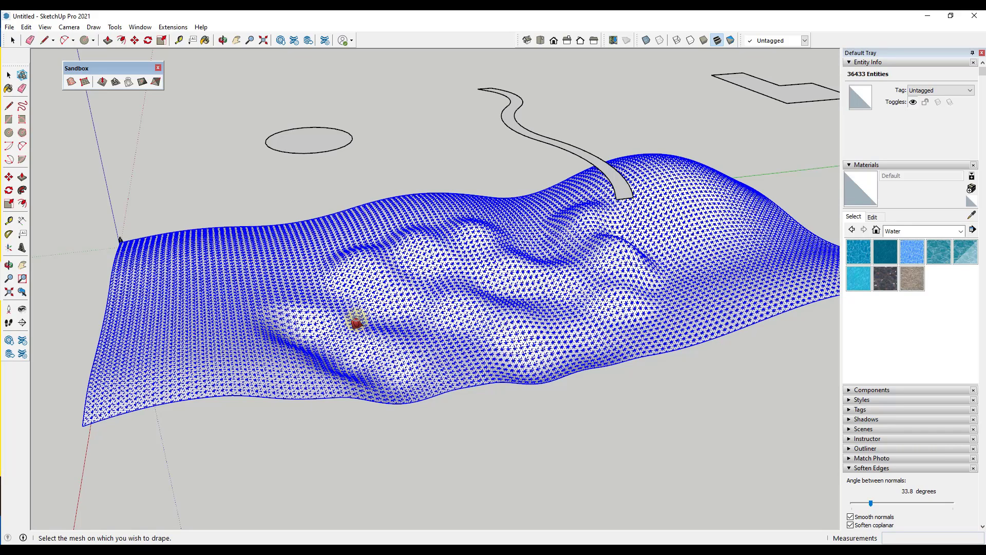
{"action": "mouse_move", "coordinate": [346, 350]}
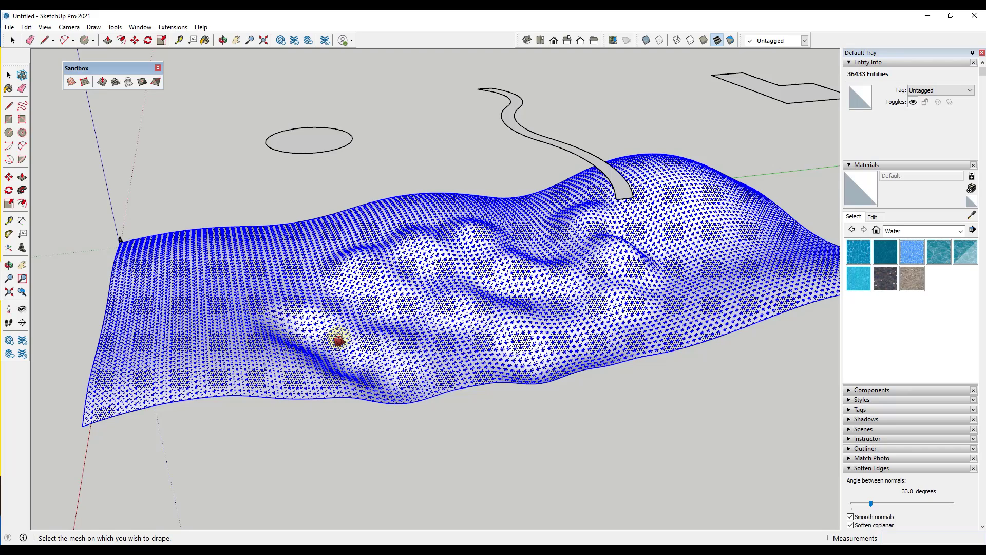
{"action": "left_click", "coordinate": [338, 340]}
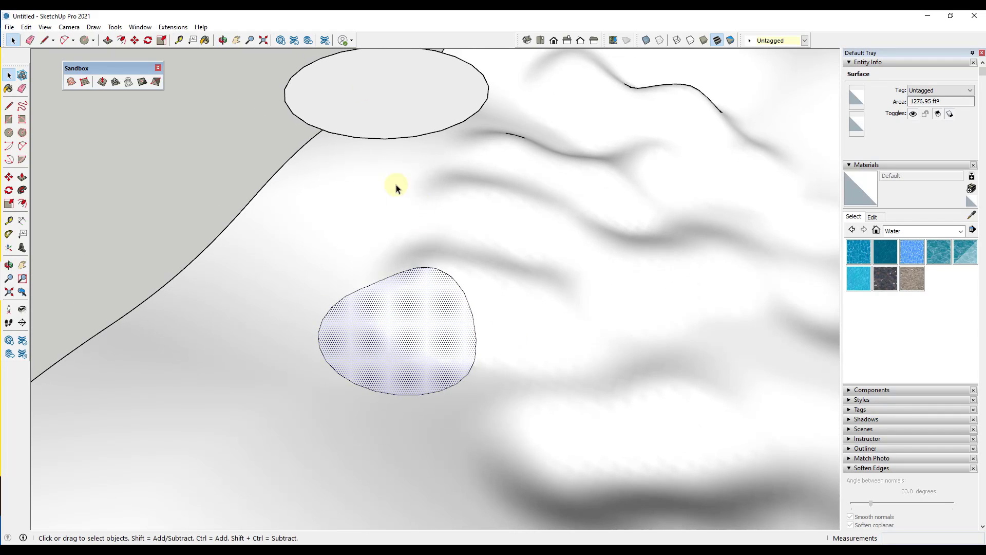
{"action": "mouse_move", "coordinate": [459, 292]}
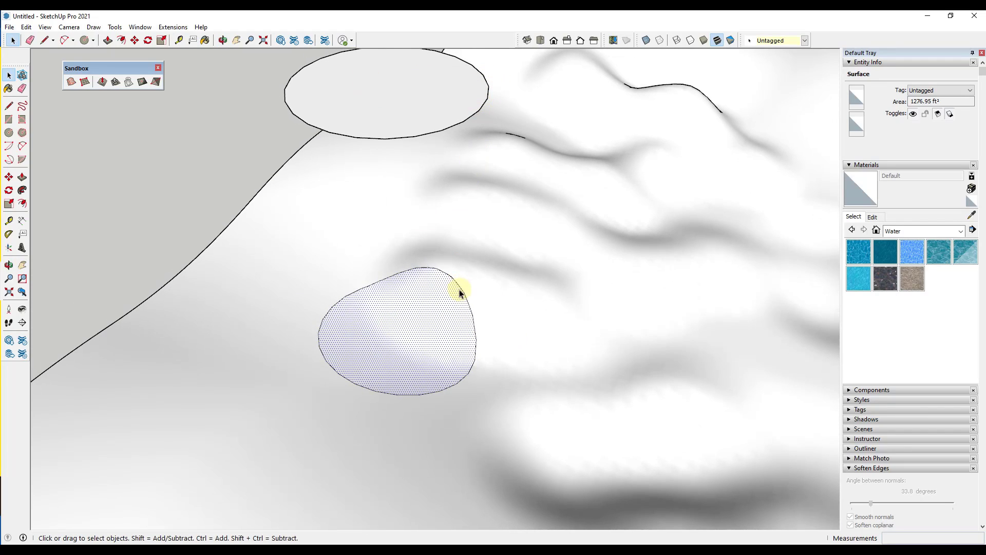
{"action": "mouse_move", "coordinate": [380, 280]}
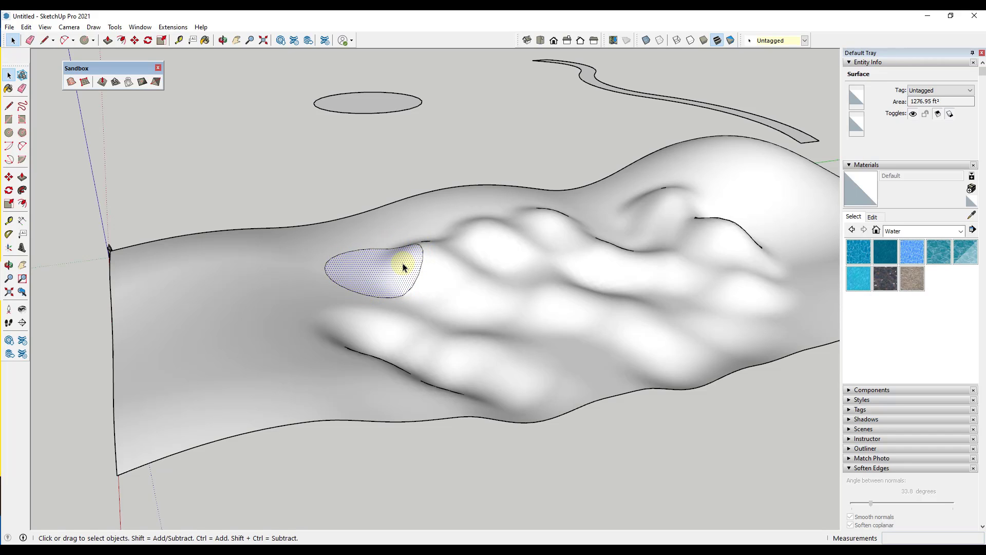
{"action": "mouse_move", "coordinate": [439, 279]}
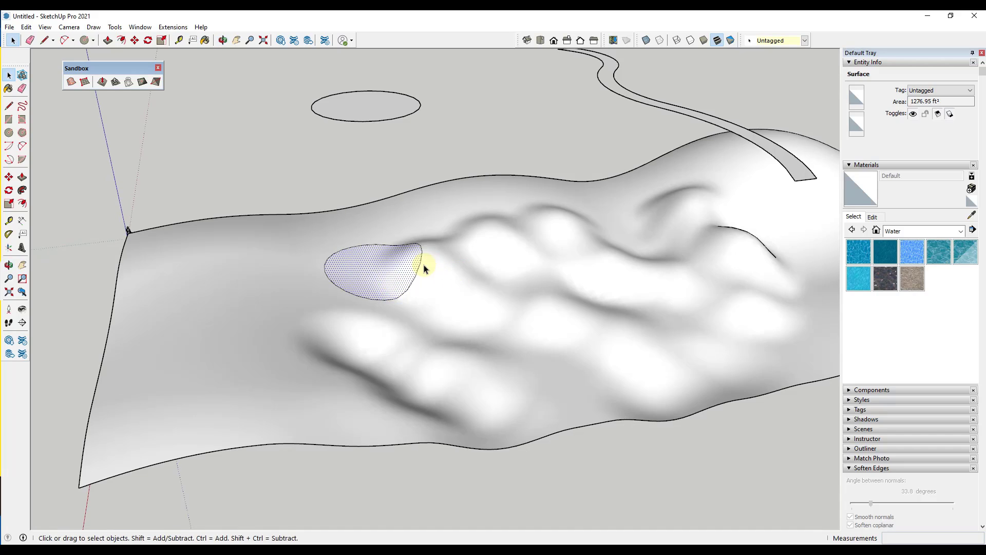
{"action": "mouse_move", "coordinate": [377, 199]}
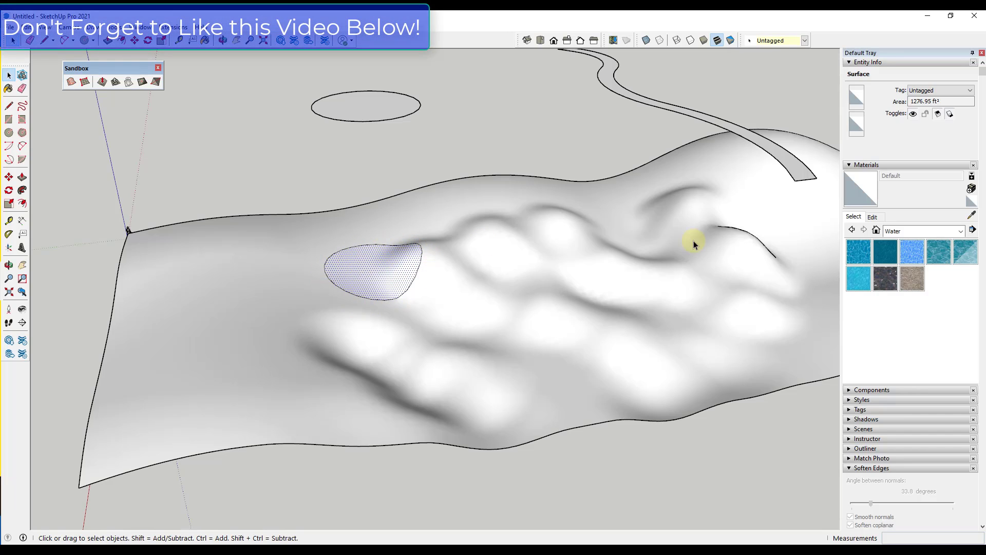
Paint the draped circle with Grass Dark Green from the Landscaping materials.
{"action": "left_click", "coordinate": [922, 231]}
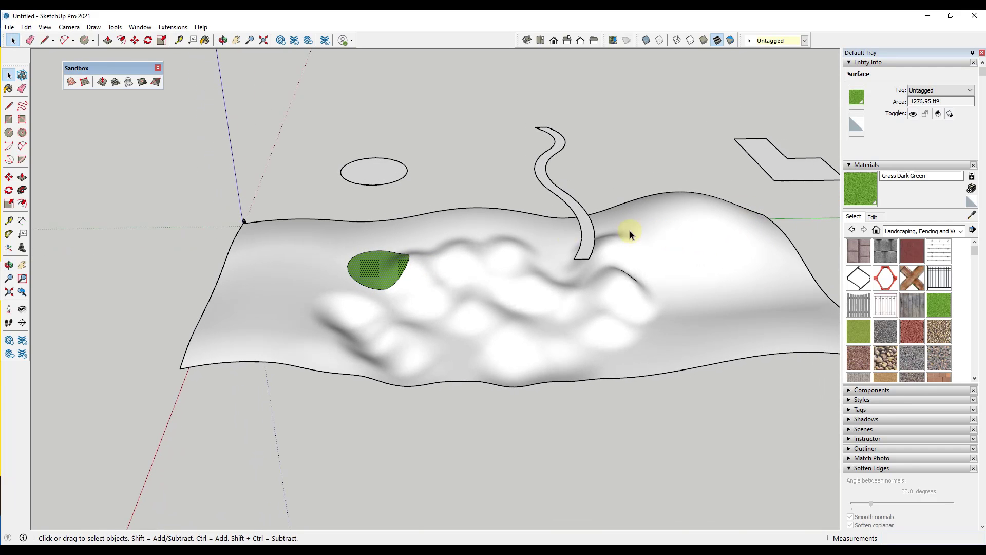
{"action": "mouse_move", "coordinate": [512, 229]}
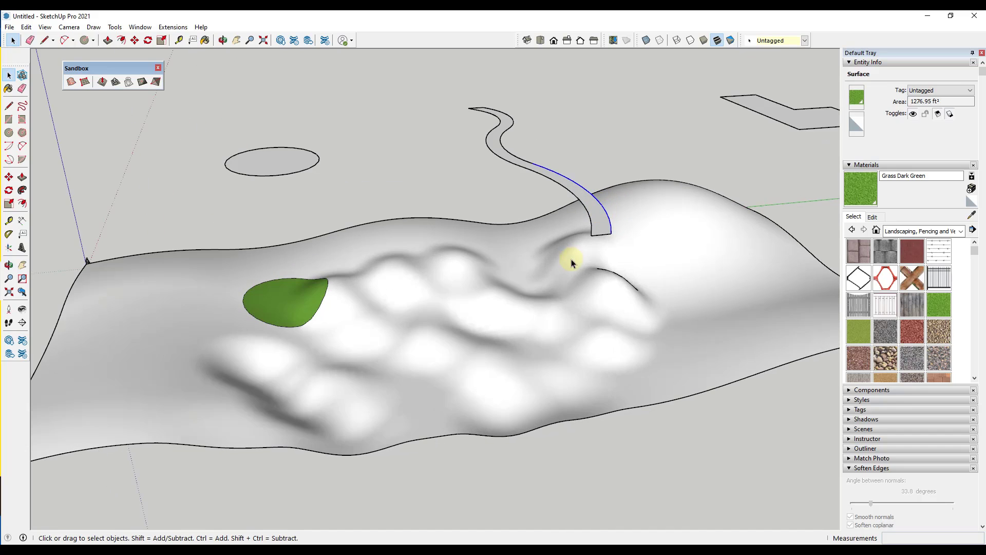
Drape the curved road onto the terrain and choose Blacktop New from Asphalt and Concrete for it.
{"action": "left_click", "coordinate": [127, 82]}
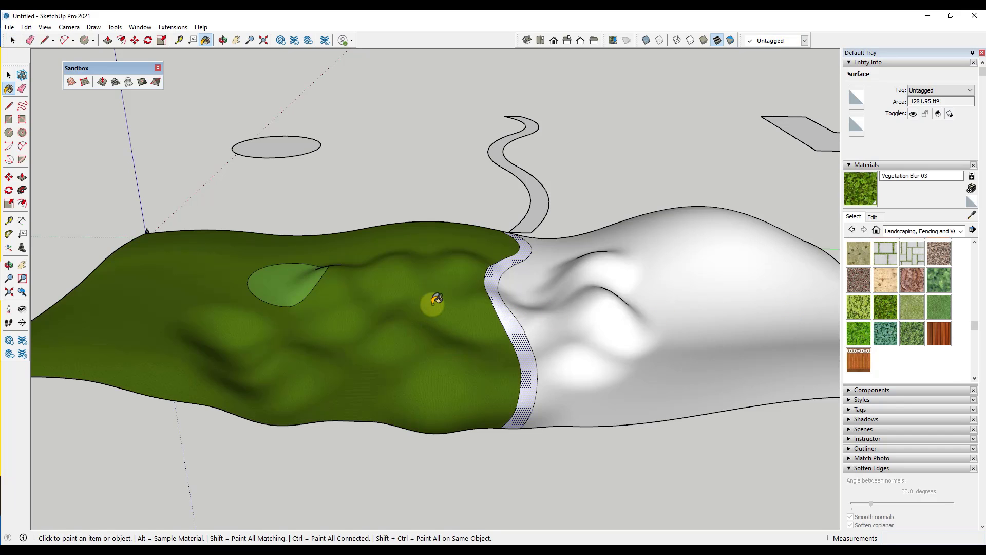
{"action": "left_click", "coordinate": [968, 231]}
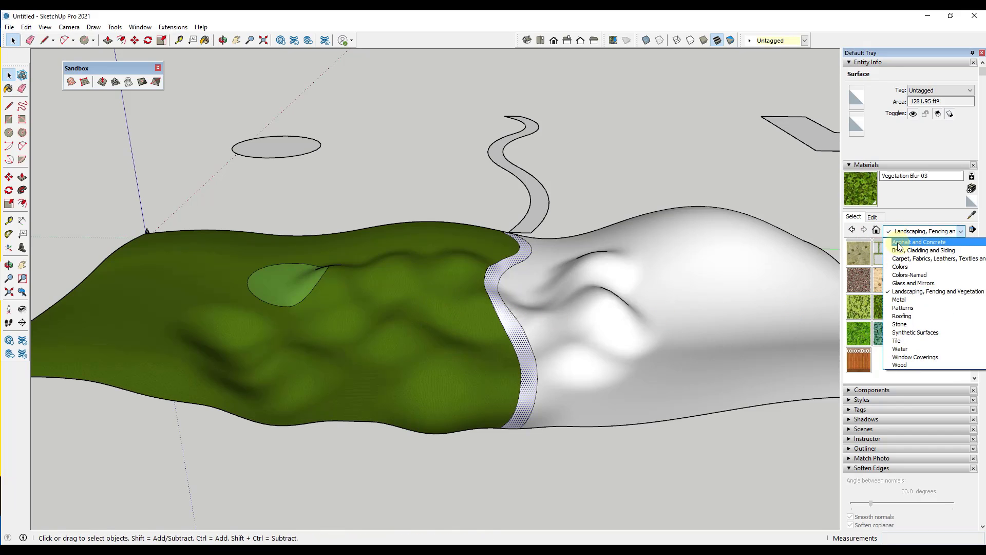
{"action": "left_click", "coordinate": [918, 241]}
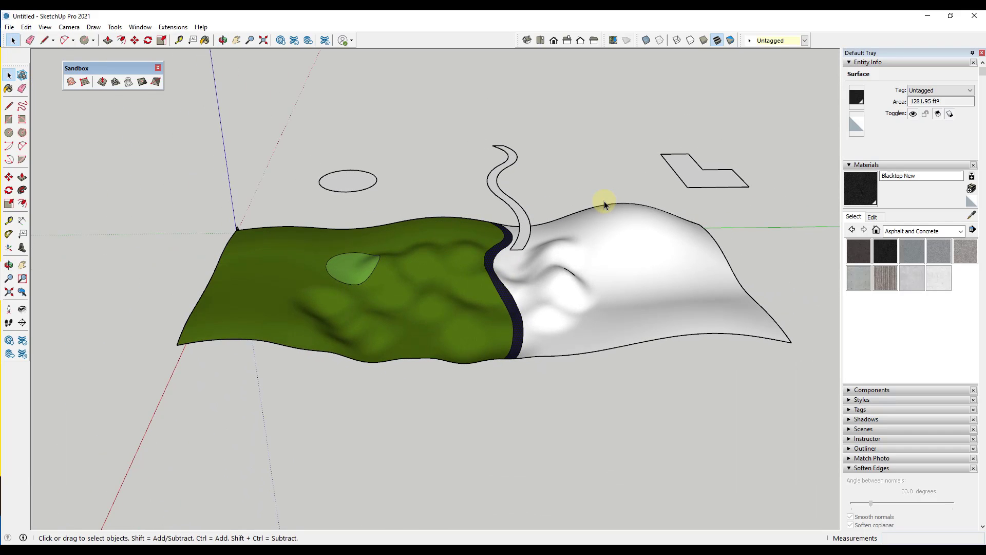
{"action": "mouse_move", "coordinate": [115, 82]}
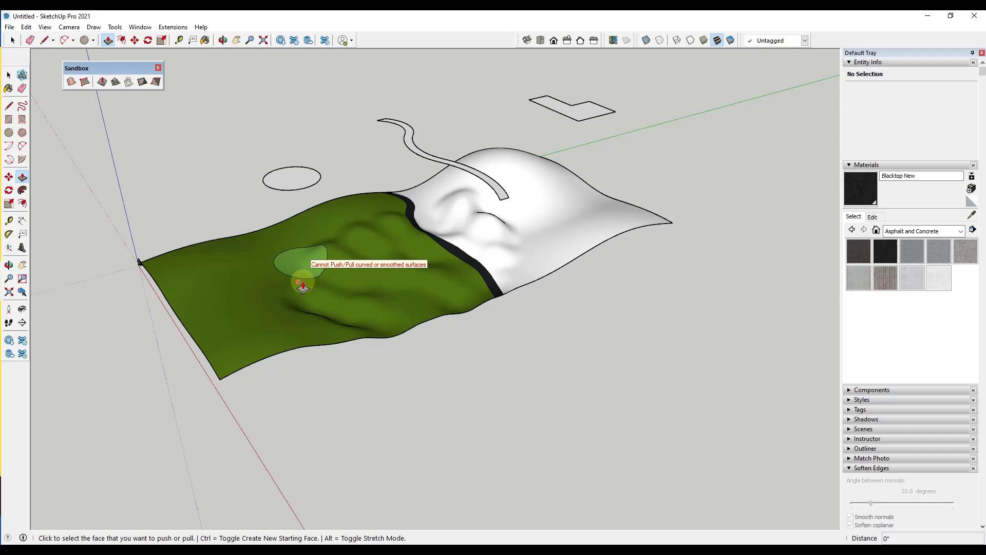
{"action": "mouse_move", "coordinate": [304, 270]}
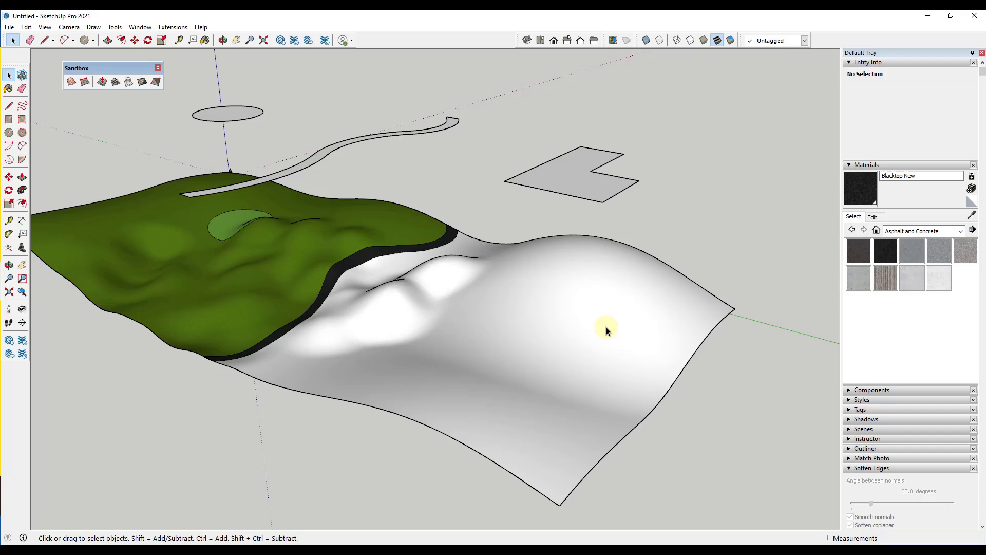
{"action": "mouse_move", "coordinate": [586, 192]}
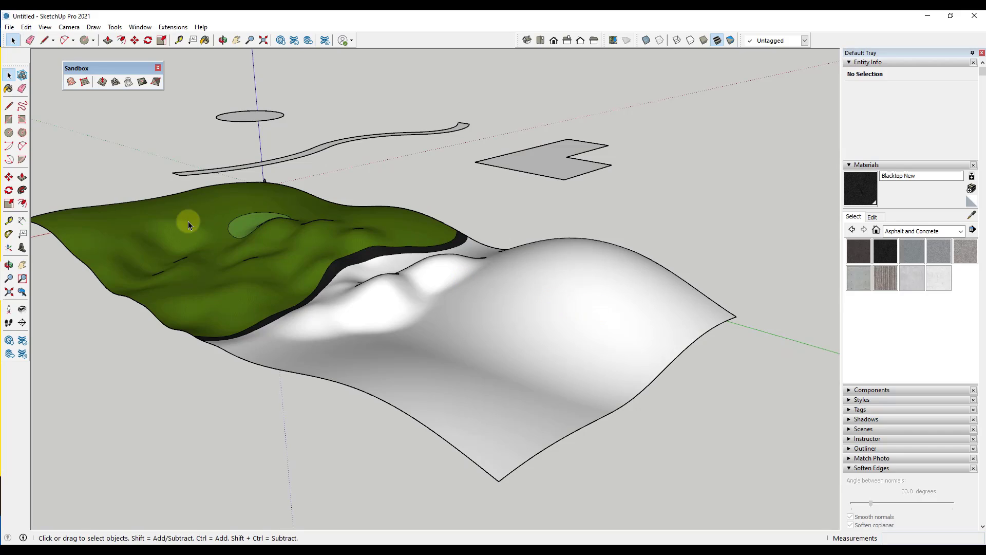
{"action": "left_click", "coordinate": [115, 82]}
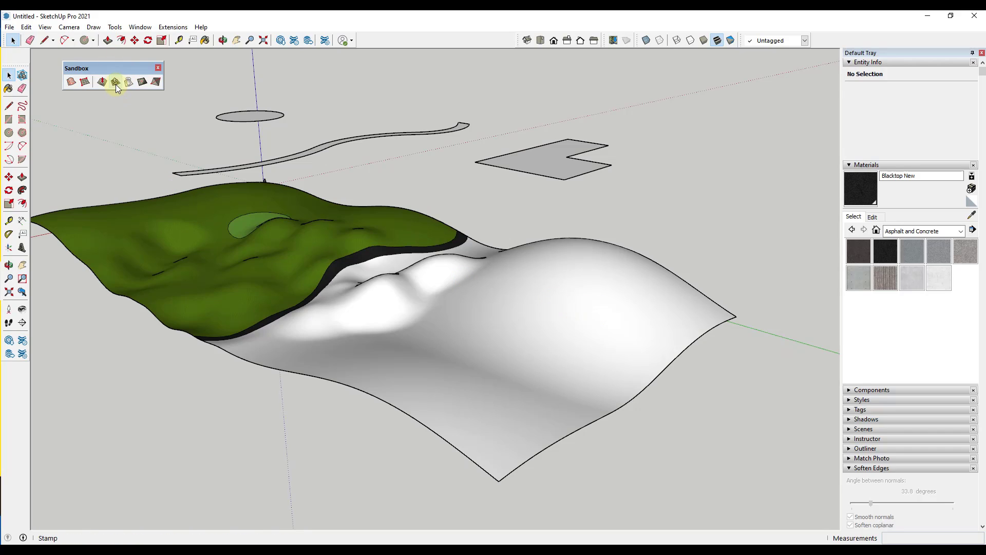
{"action": "left_click", "coordinate": [115, 82]}
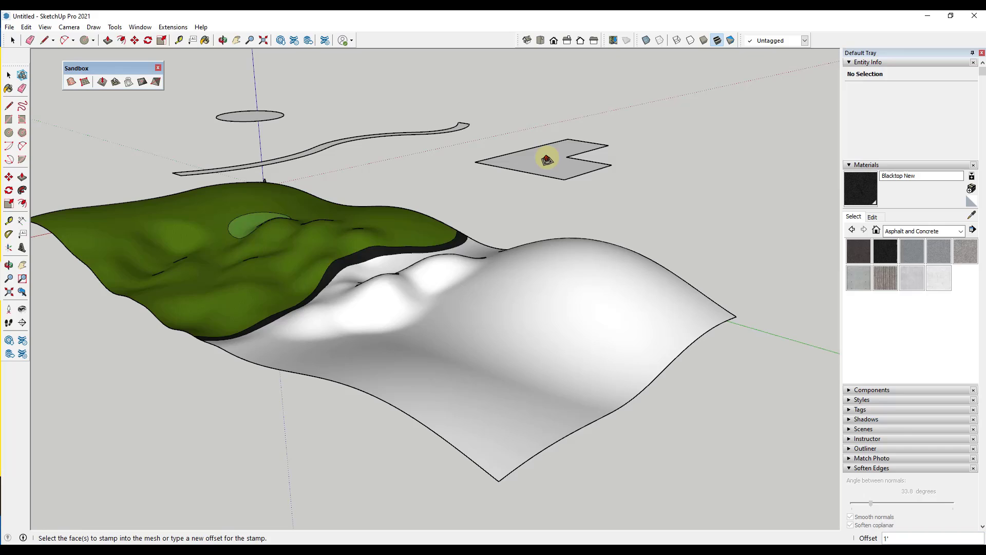
{"action": "left_click", "coordinate": [549, 161]}
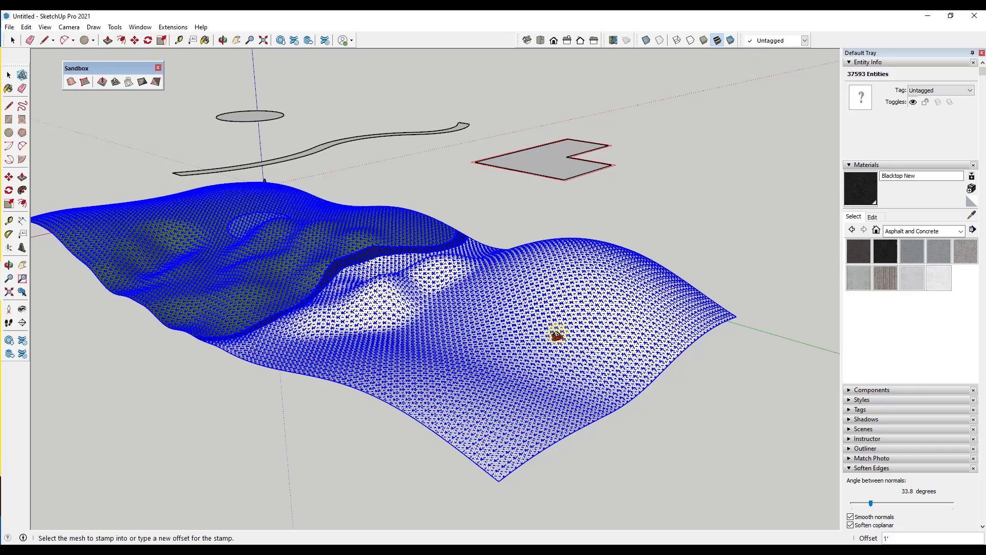
{"action": "mouse_move", "coordinate": [580, 336]}
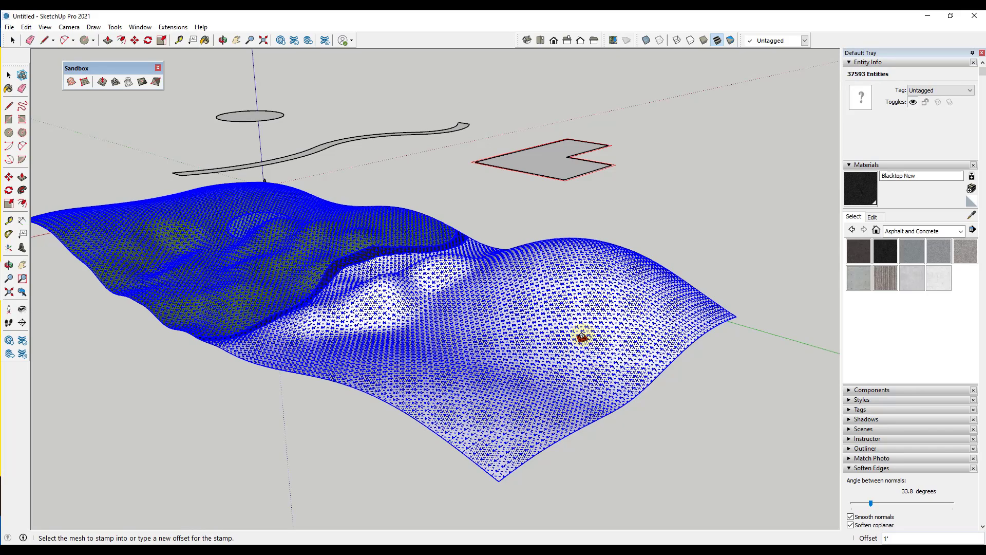
{"action": "mouse_move", "coordinate": [575, 330]}
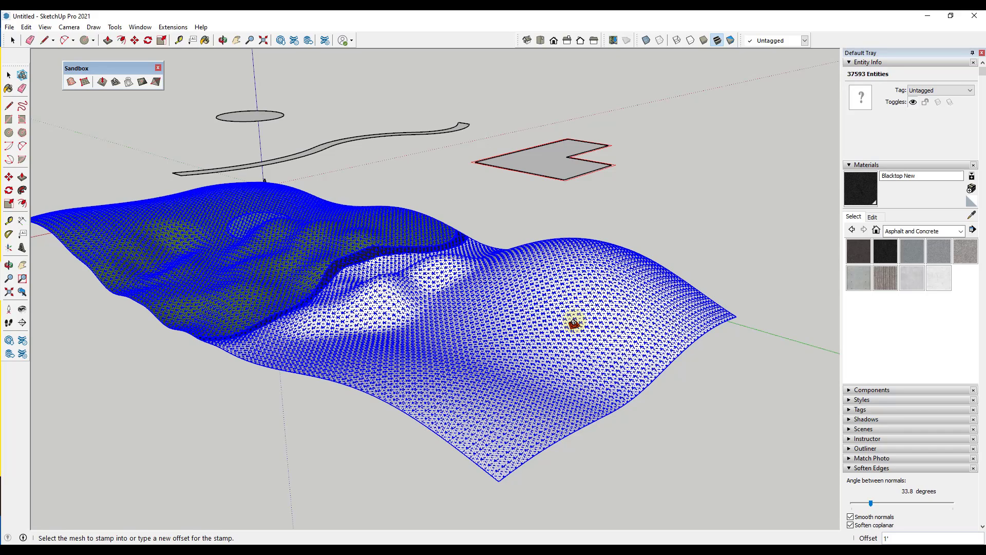
{"action": "mouse_move", "coordinate": [578, 325]}
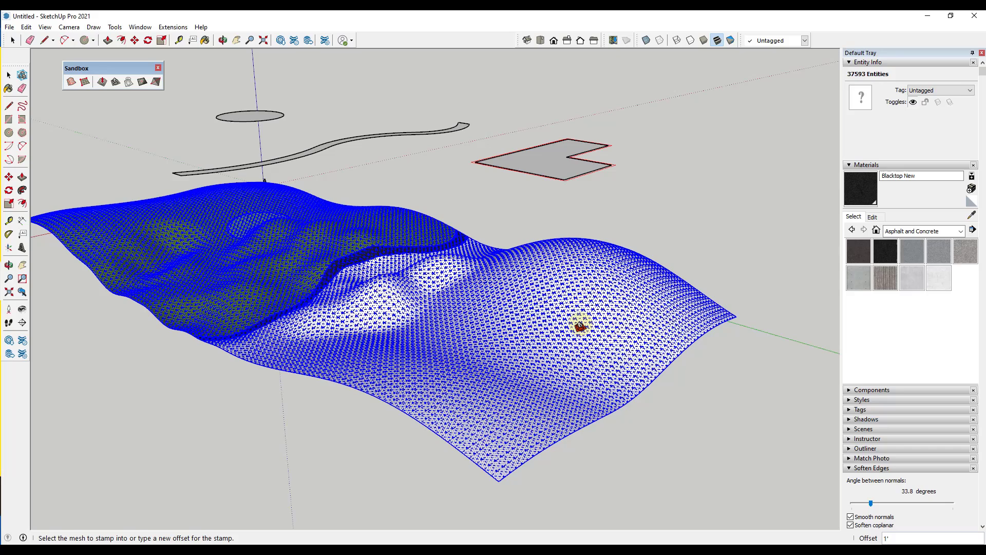
{"action": "left_click", "coordinate": [578, 323]}
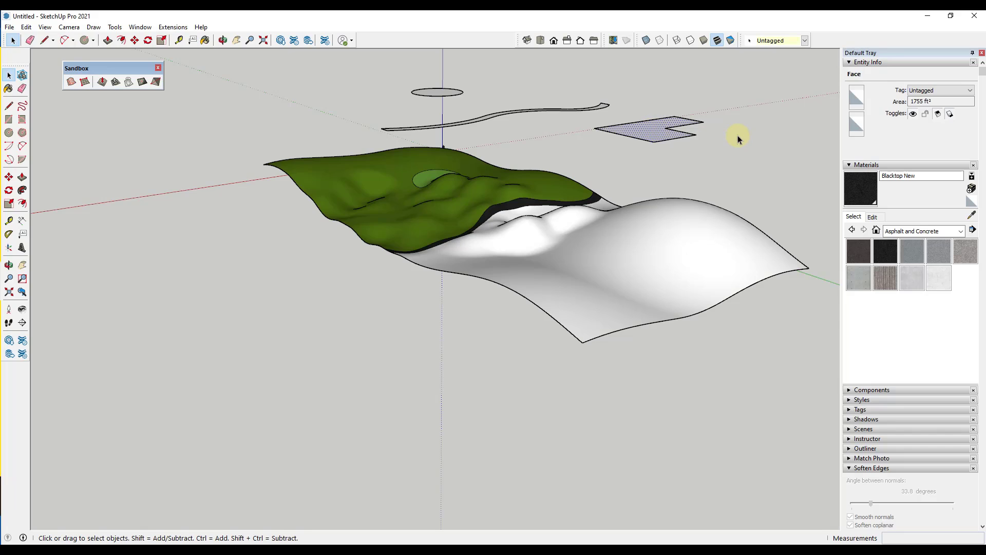
{"action": "left_click", "coordinate": [114, 82]}
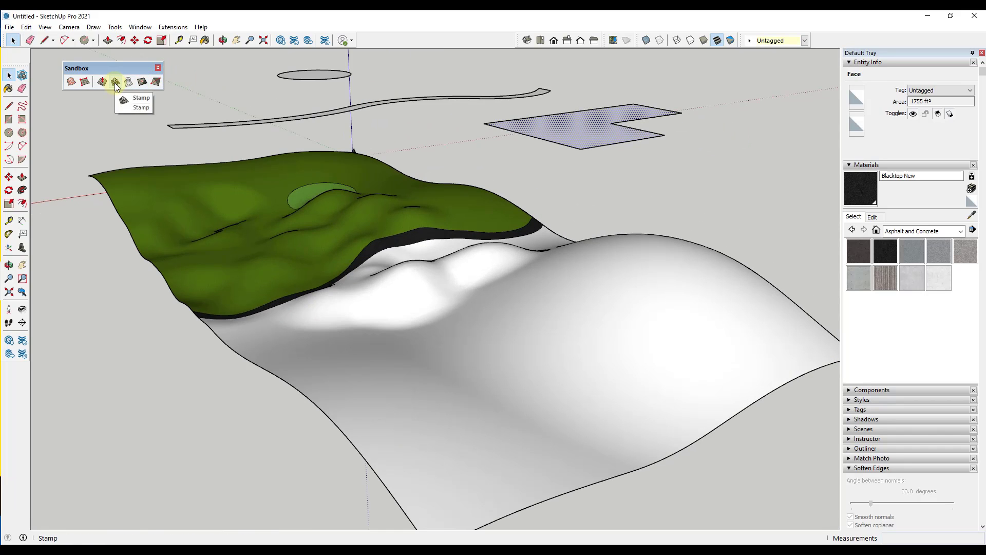
{"action": "left_click", "coordinate": [115, 82]}
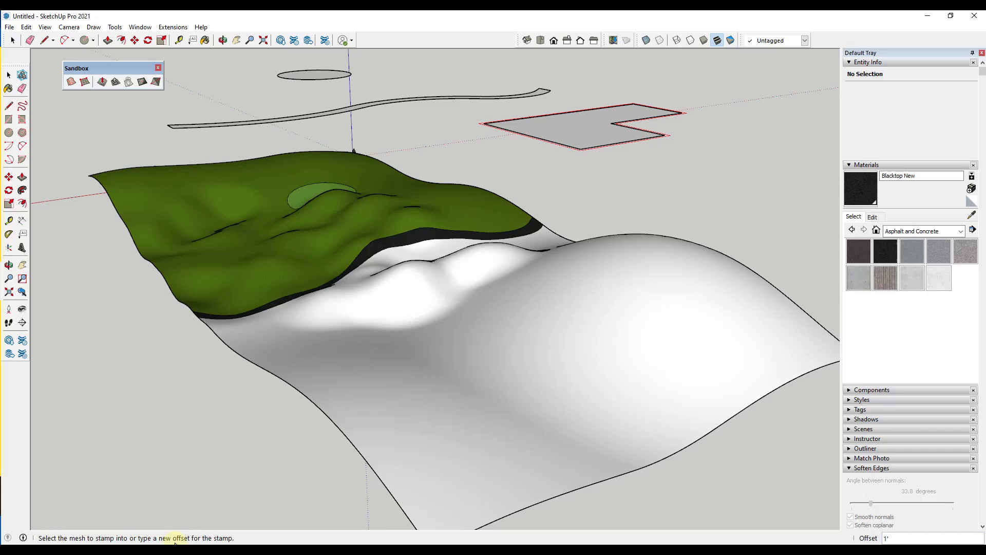
{"action": "mouse_move", "coordinate": [201, 539]}
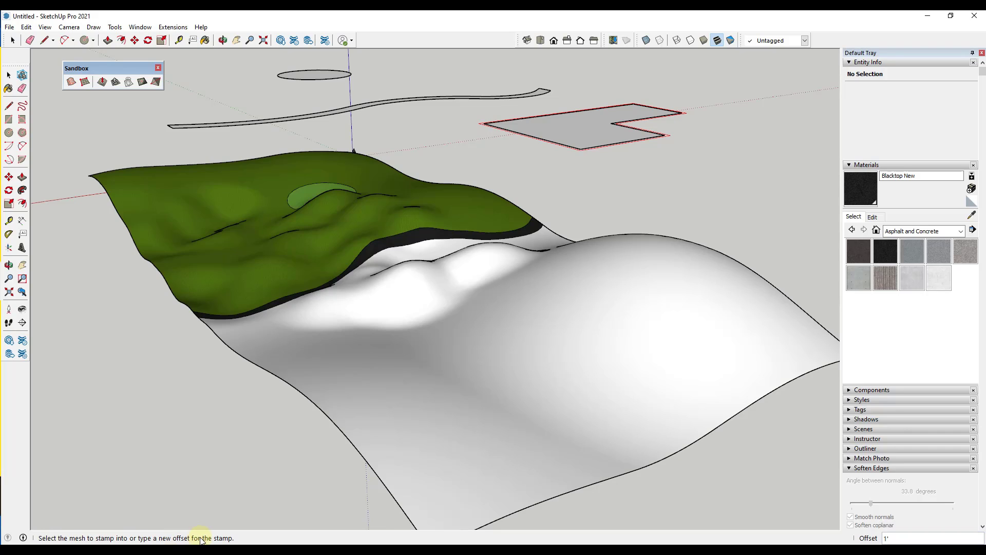
{"action": "mouse_move", "coordinate": [590, 155]}
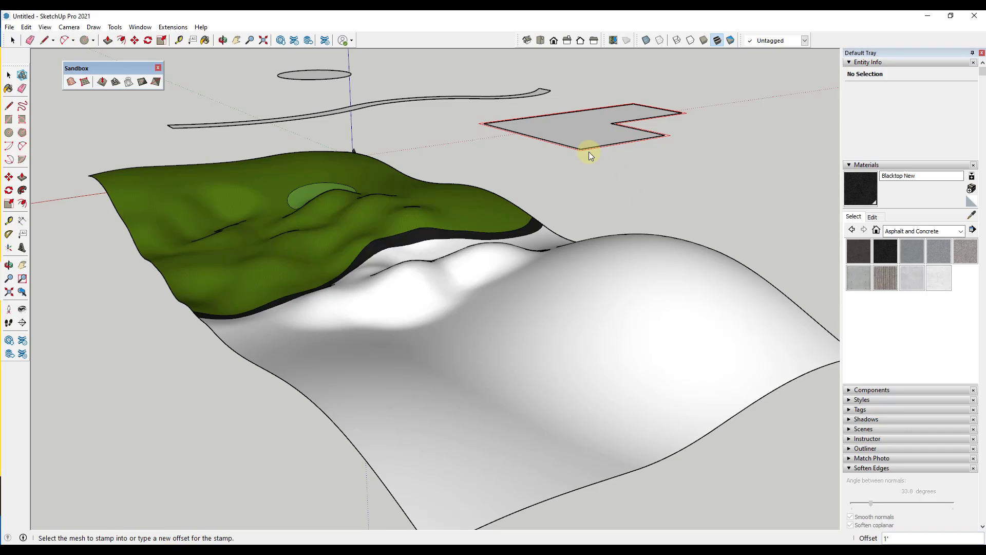
{"action": "mouse_move", "coordinate": [590, 151]}
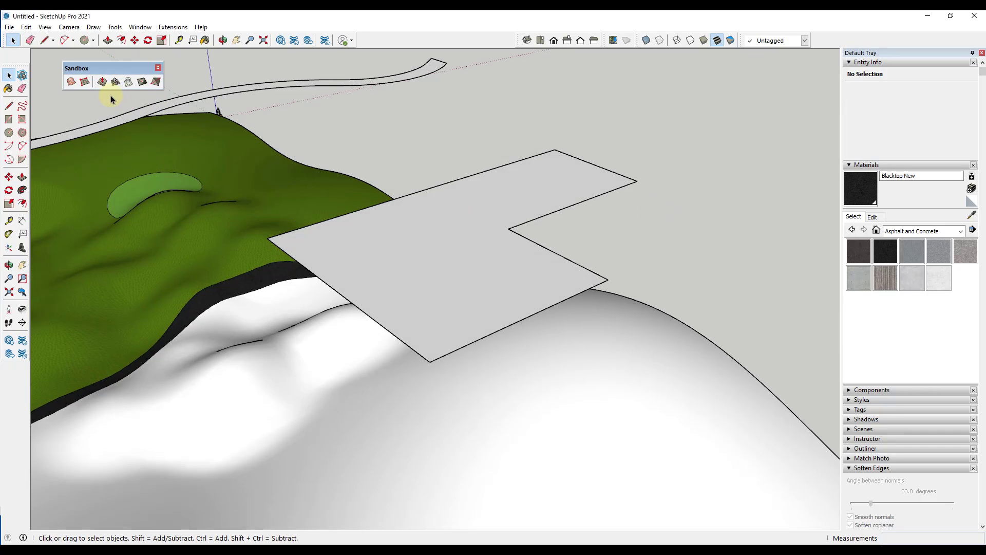
{"action": "left_click", "coordinate": [115, 83]}
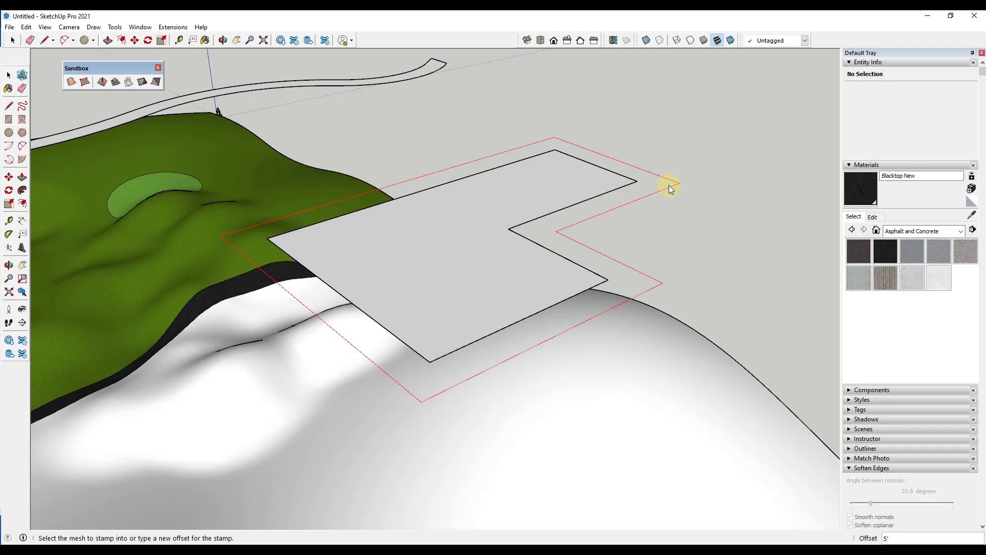
{"action": "left_click", "coordinate": [355, 340]}
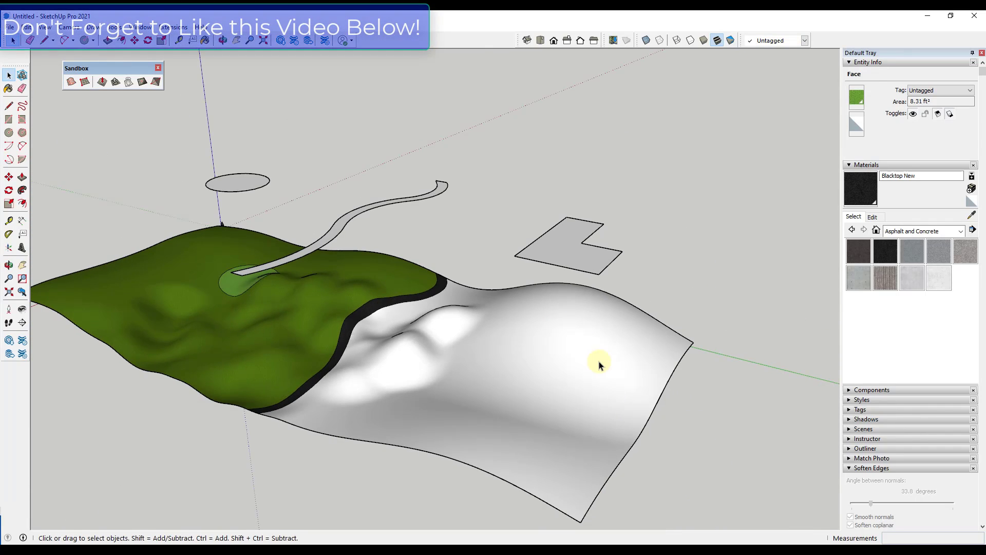
{"action": "left_click", "coordinate": [114, 82]}
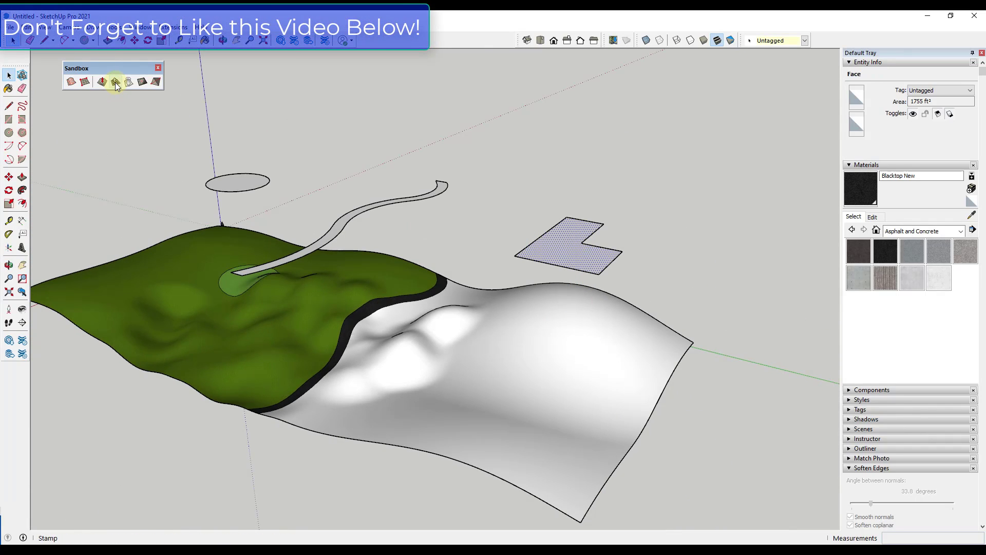
{"action": "left_click", "coordinate": [115, 81]}
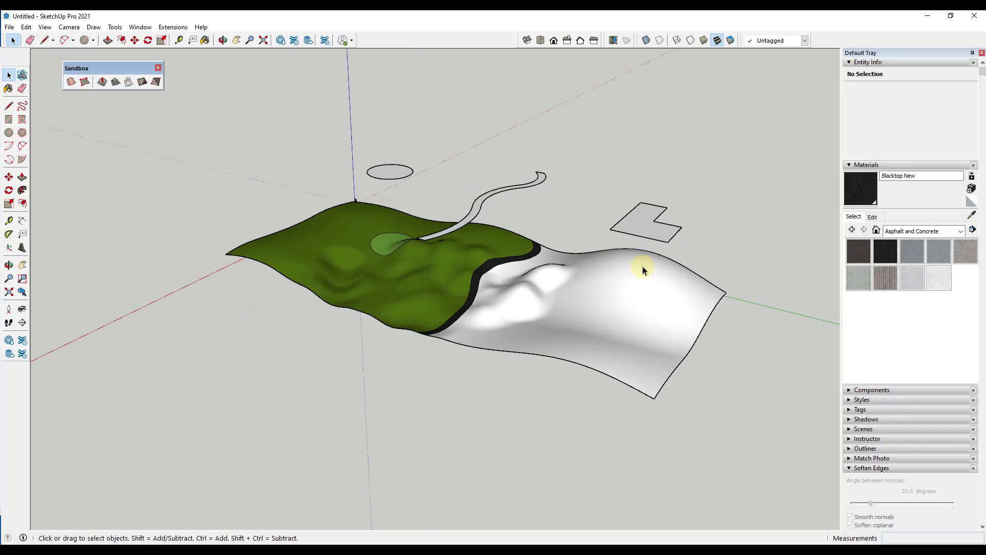
{"action": "mouse_move", "coordinate": [109, 117]}
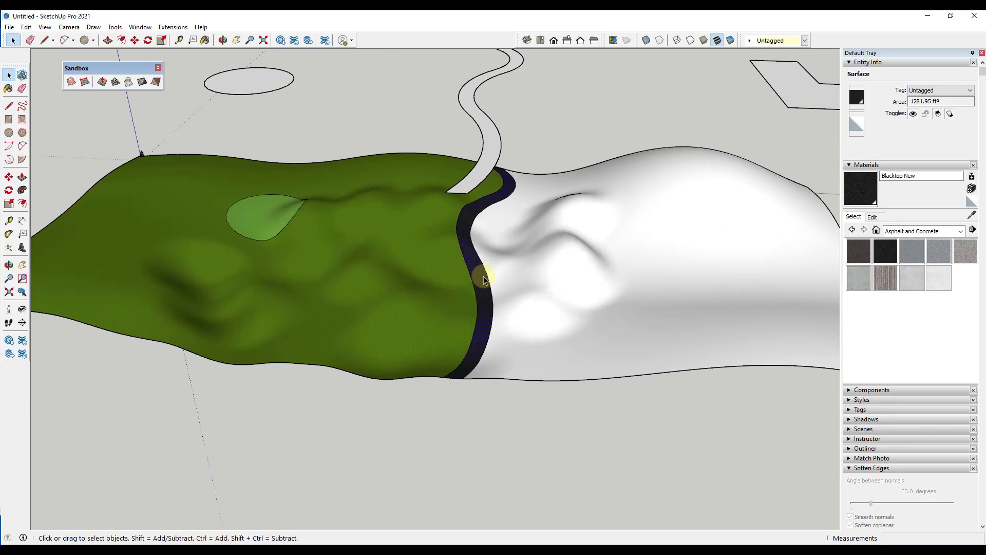
Stamp the copied road shape into the hill with a 3' offset flat terrace.
{"action": "left_click", "coordinate": [116, 82]}
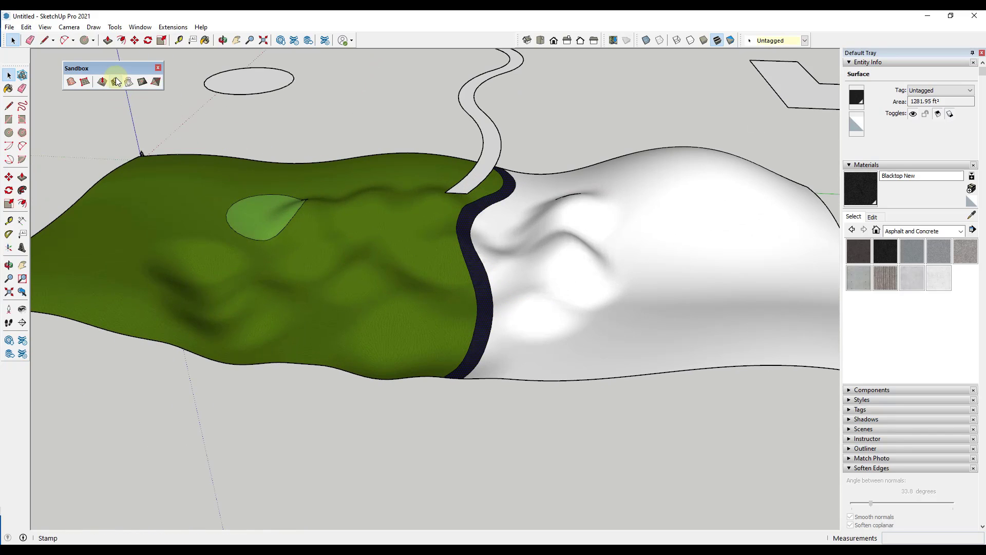
{"action": "mouse_move", "coordinate": [114, 83]}
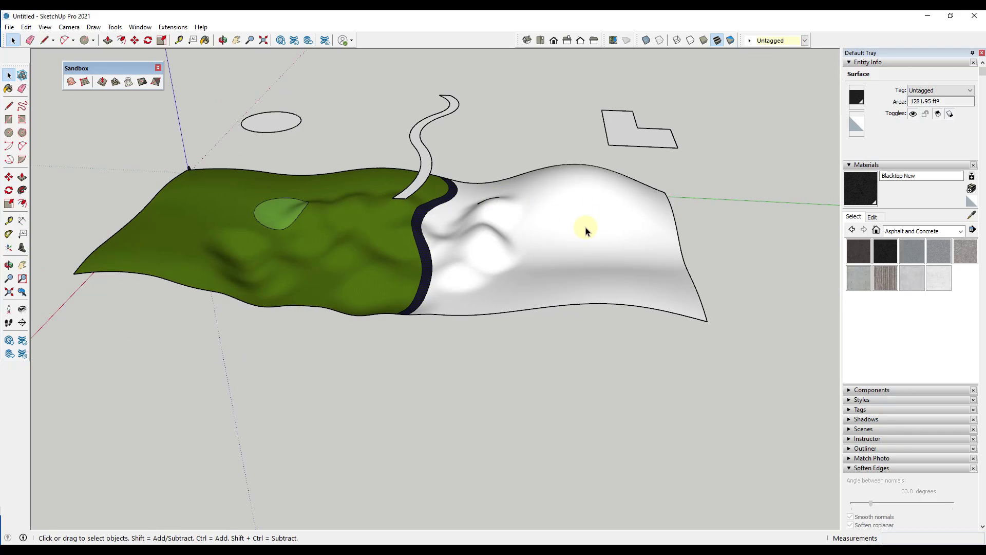
{"action": "mouse_move", "coordinate": [607, 235]}
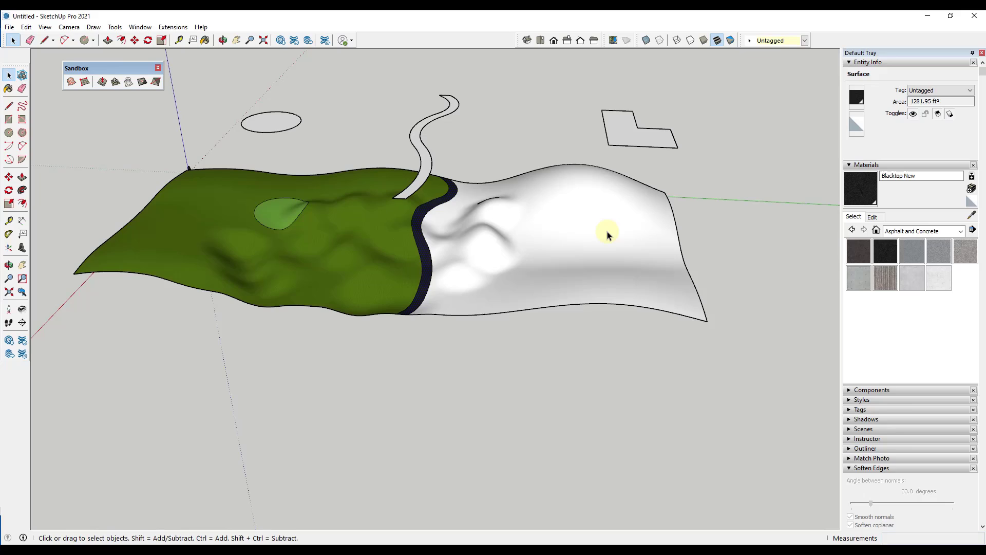
{"action": "mouse_move", "coordinate": [126, 82]}
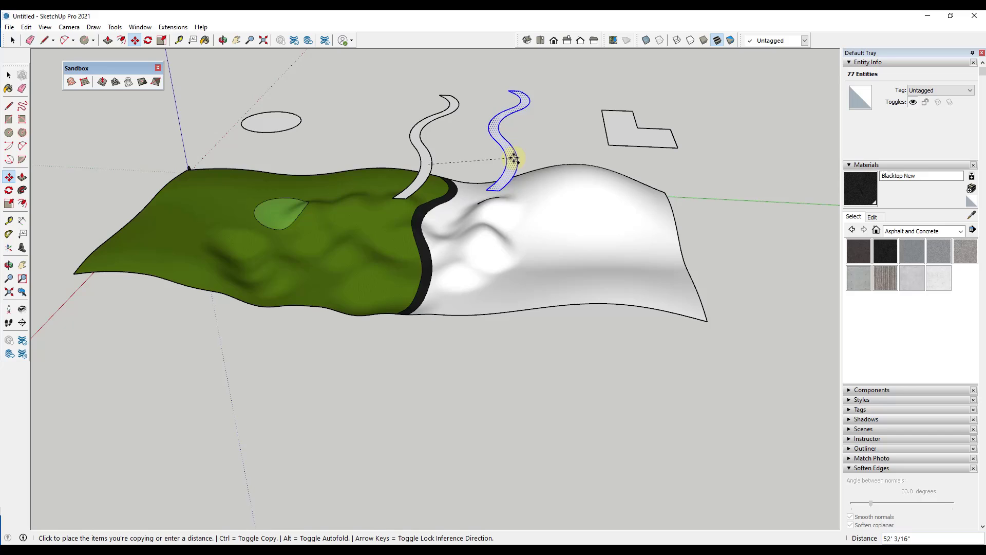
{"action": "mouse_move", "coordinate": [524, 184]}
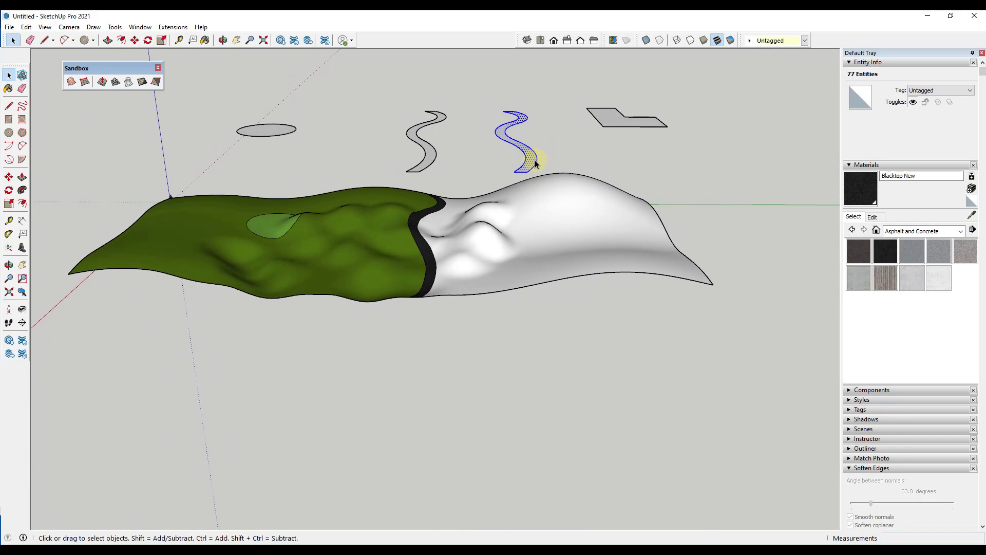
{"action": "left_click", "coordinate": [112, 82]}
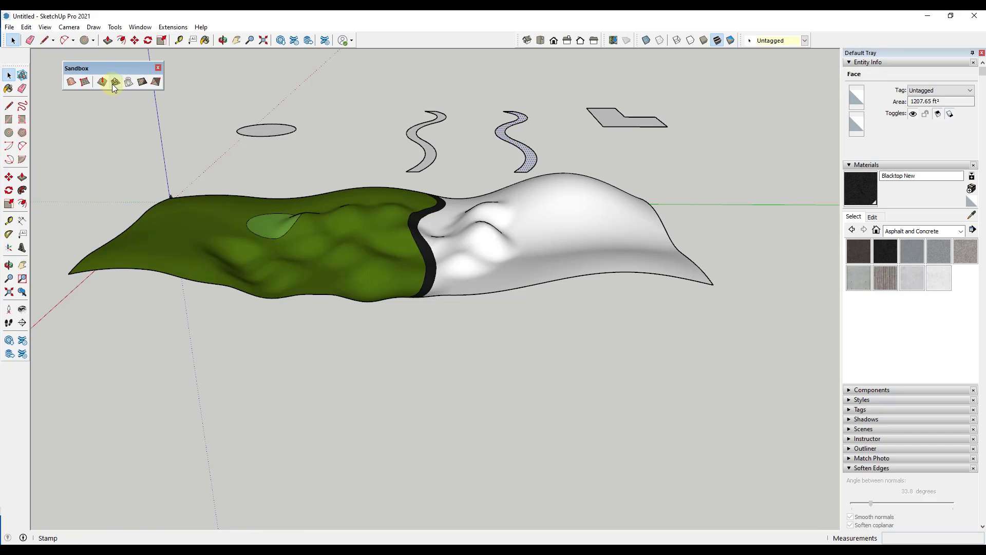
{"action": "left_click", "coordinate": [114, 82]}
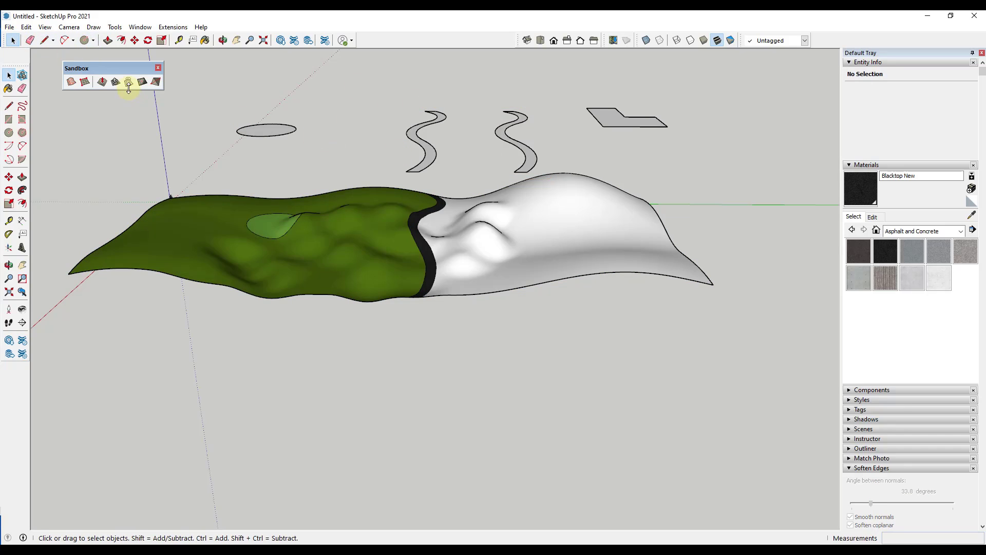
{"action": "left_click", "coordinate": [128, 82]}
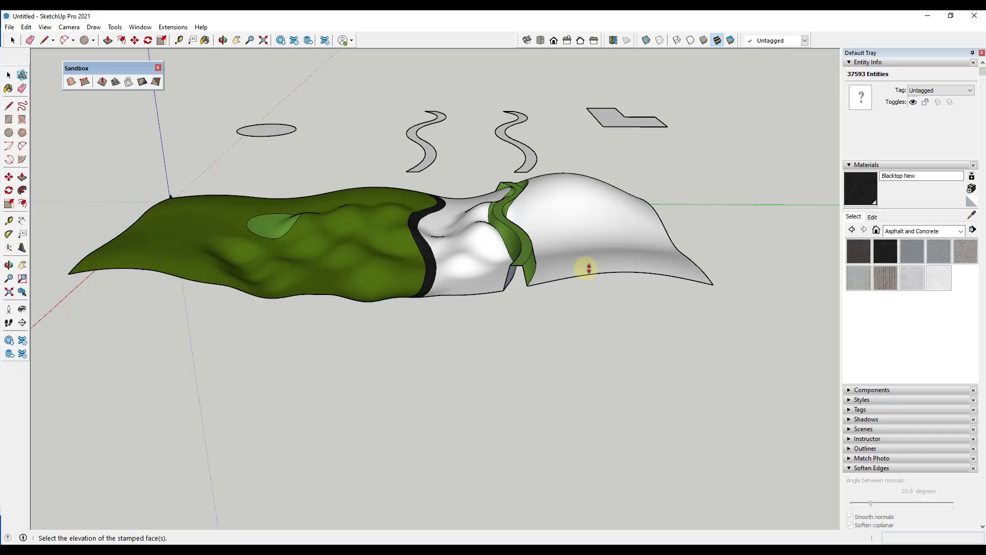
{"action": "mouse_move", "coordinate": [643, 275]}
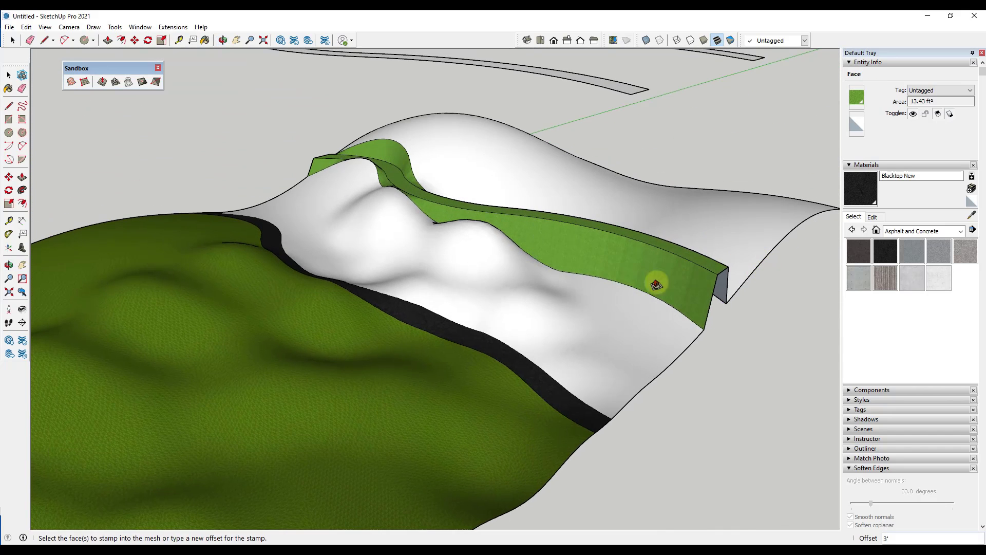
{"action": "mouse_move", "coordinate": [627, 256]}
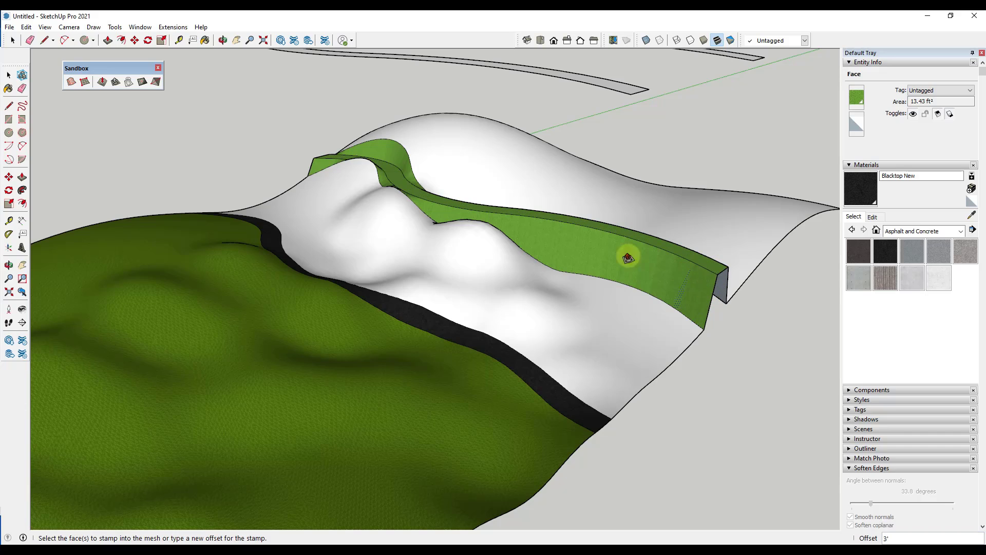